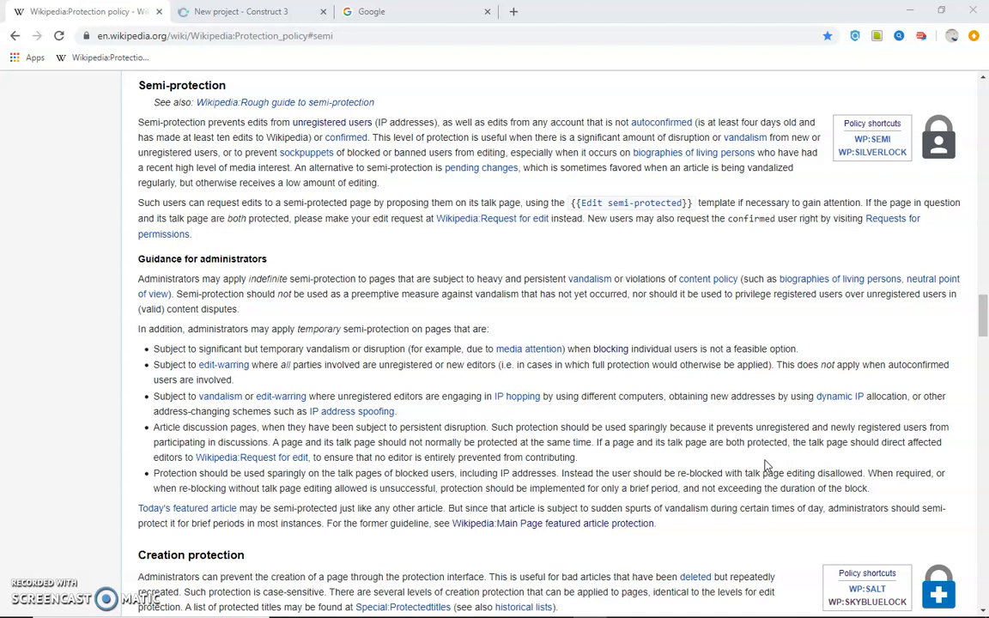
pyautogui.moveTo(231, 501)
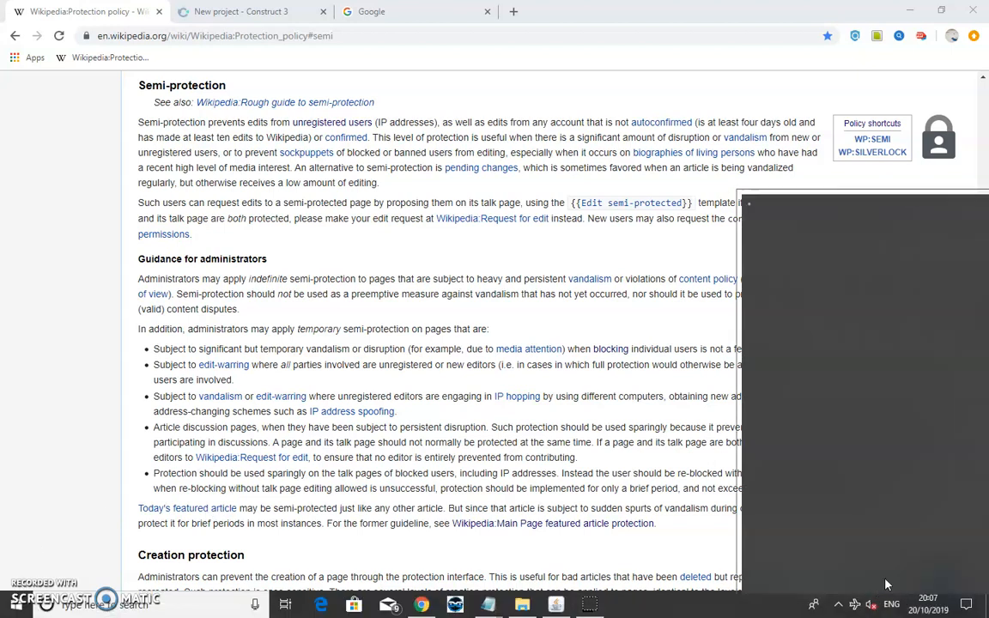
# Bring the google.com tab to the front, leaving the Wikipedia article behind
pyautogui.click(862, 604)
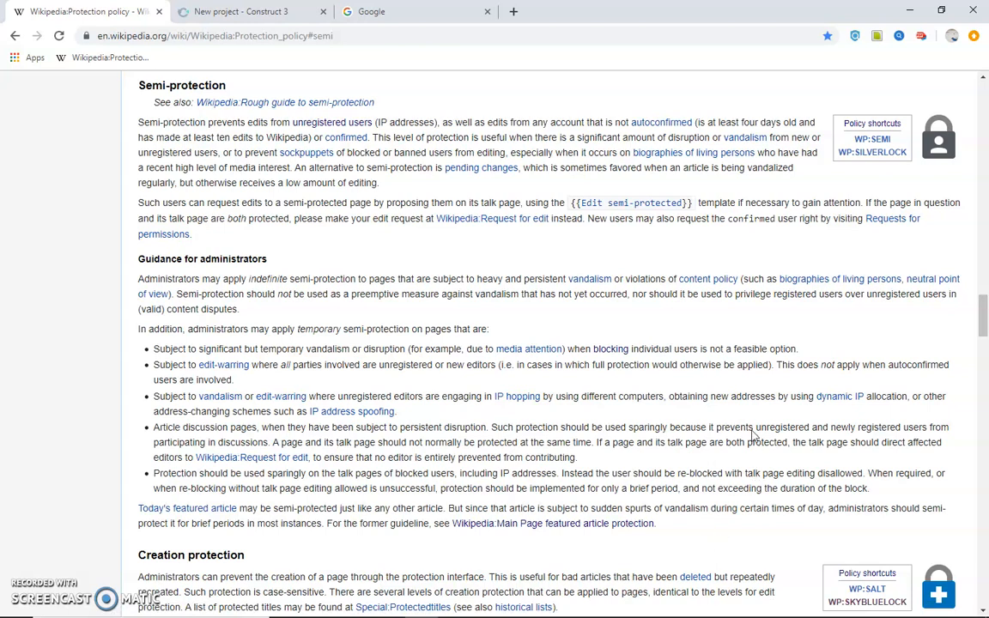
pyautogui.click(379, 10)
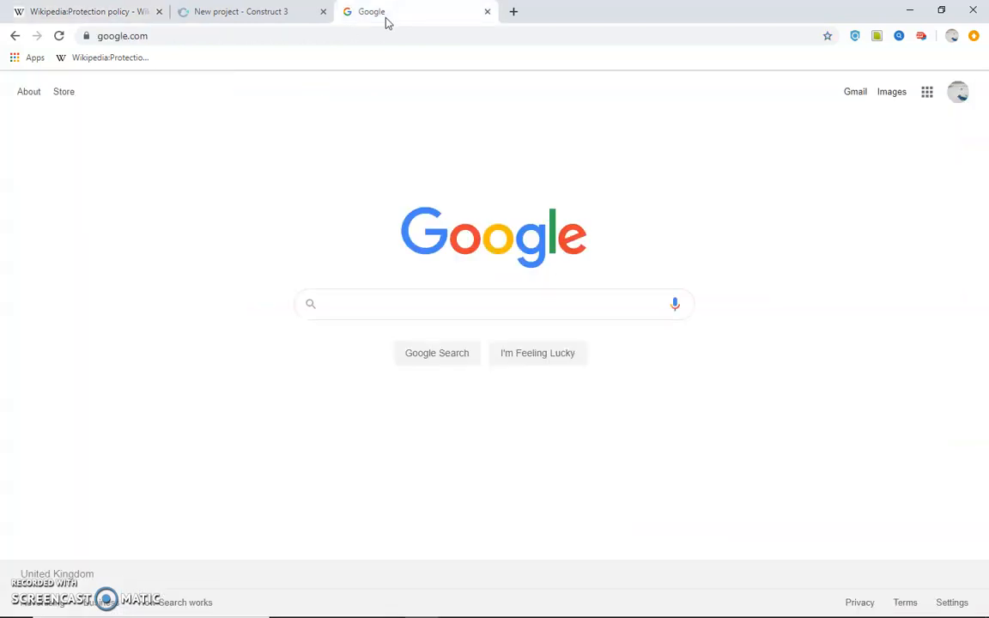
pyautogui.moveTo(326, 161)
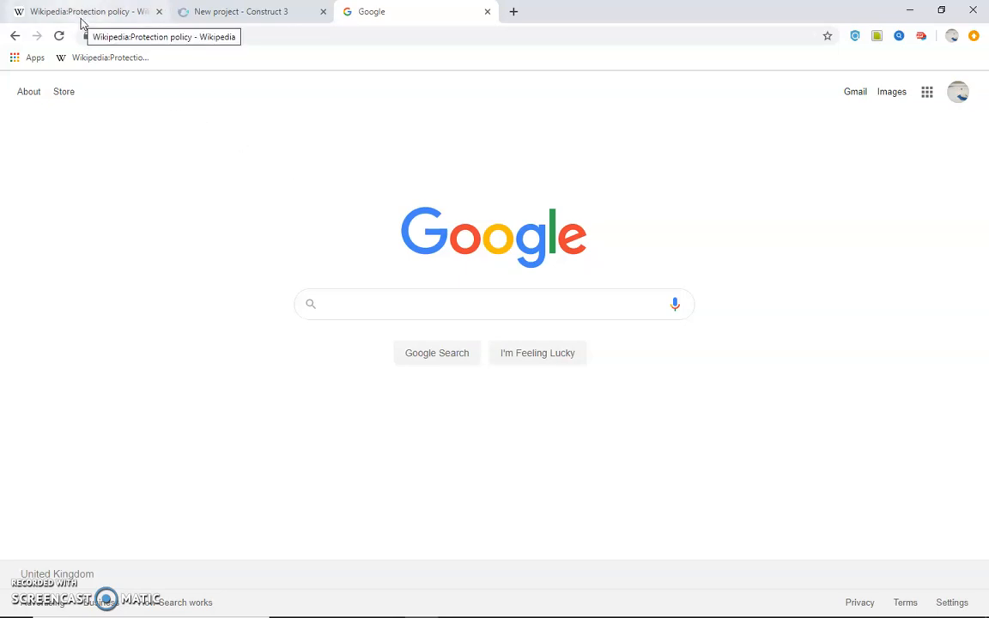
pyautogui.click(82, 10)
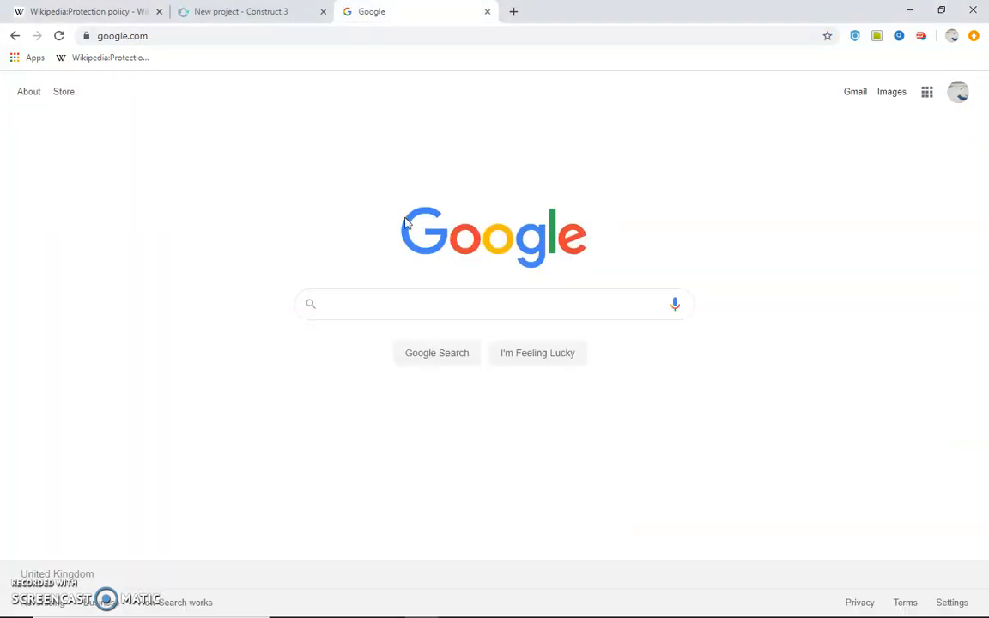
pyautogui.moveTo(392, 230)
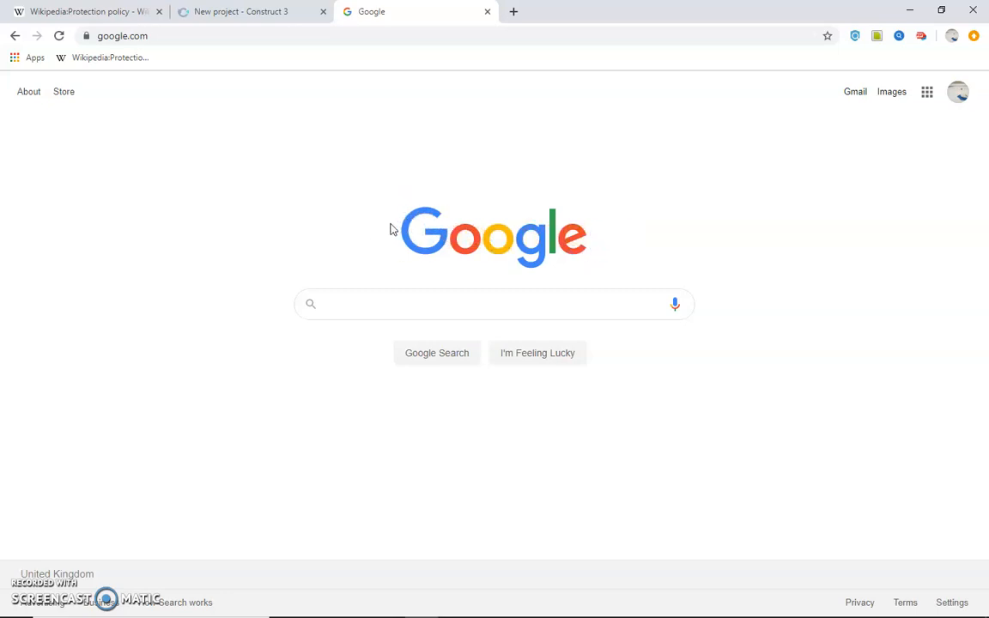
pyautogui.moveTo(450, 231)
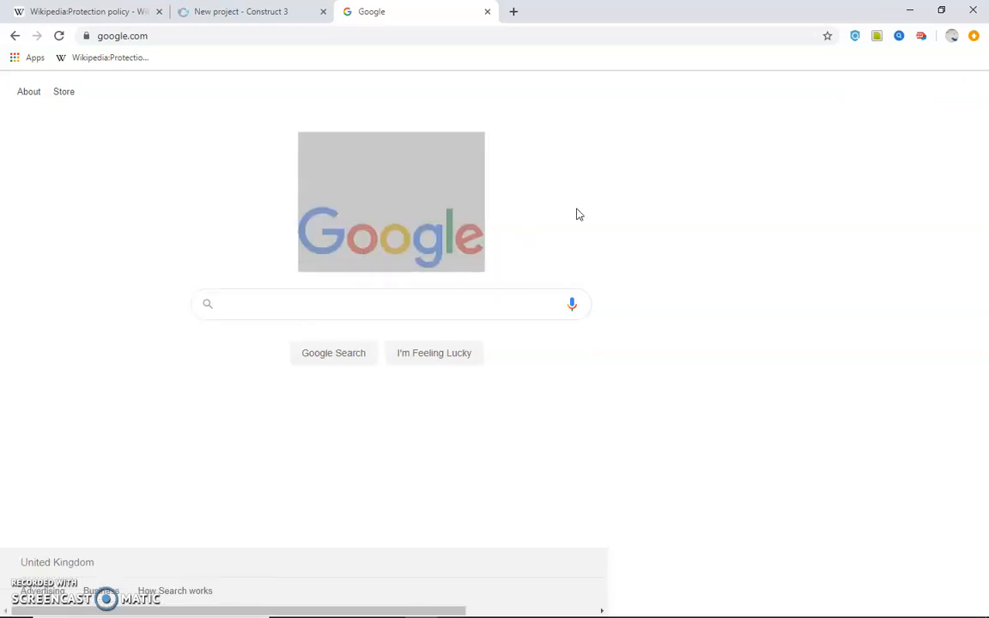
# Inspect the Google logo's img element in DevTools and break its src so only alt text shows
pyautogui.press('F12')
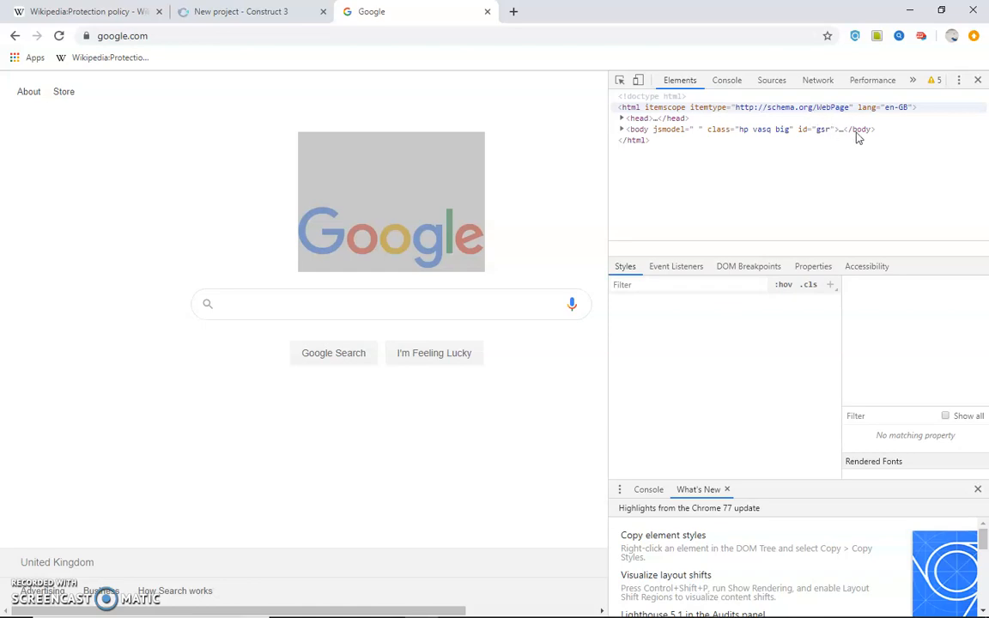
pyautogui.moveTo(385, 237)
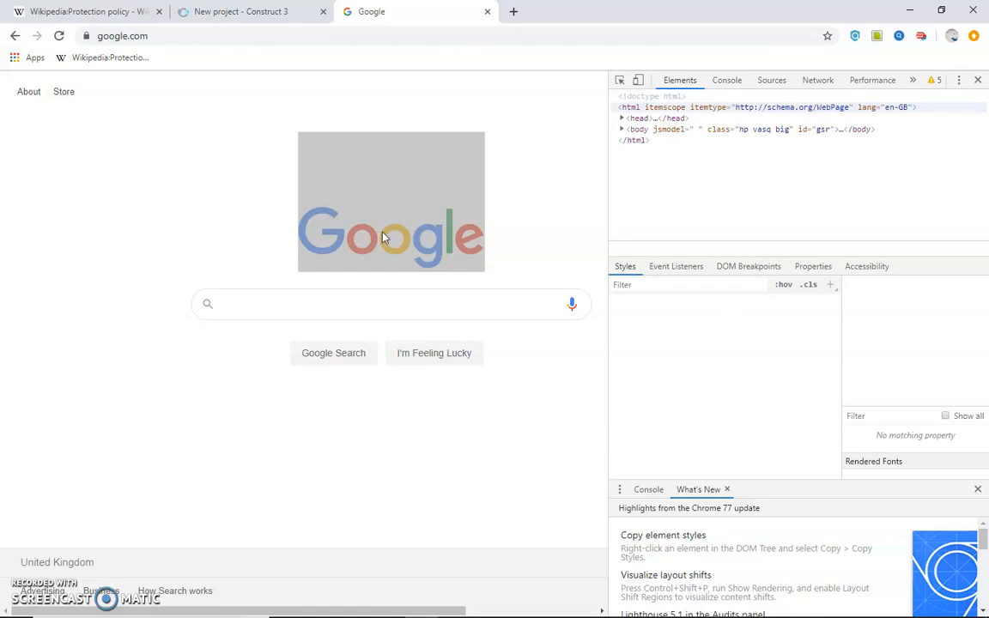
pyautogui.click(381, 237)
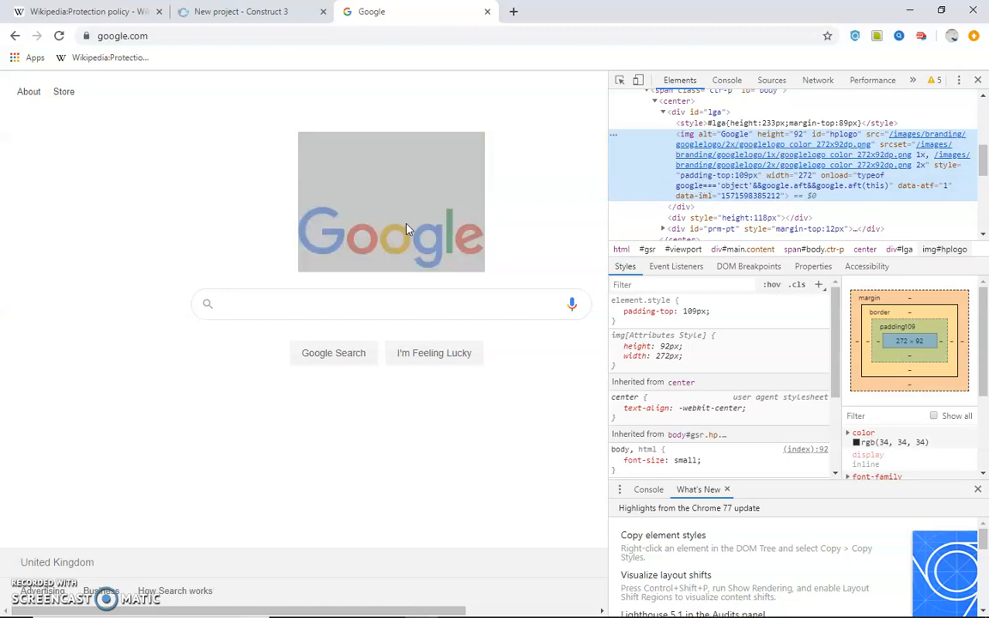
pyautogui.moveTo(742, 249)
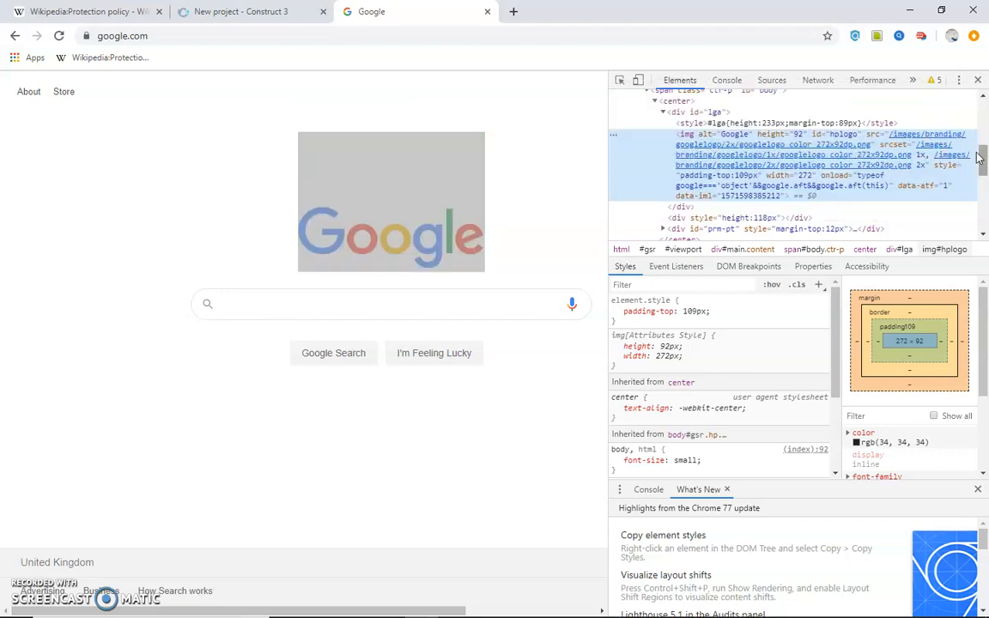
pyautogui.moveTo(837, 145)
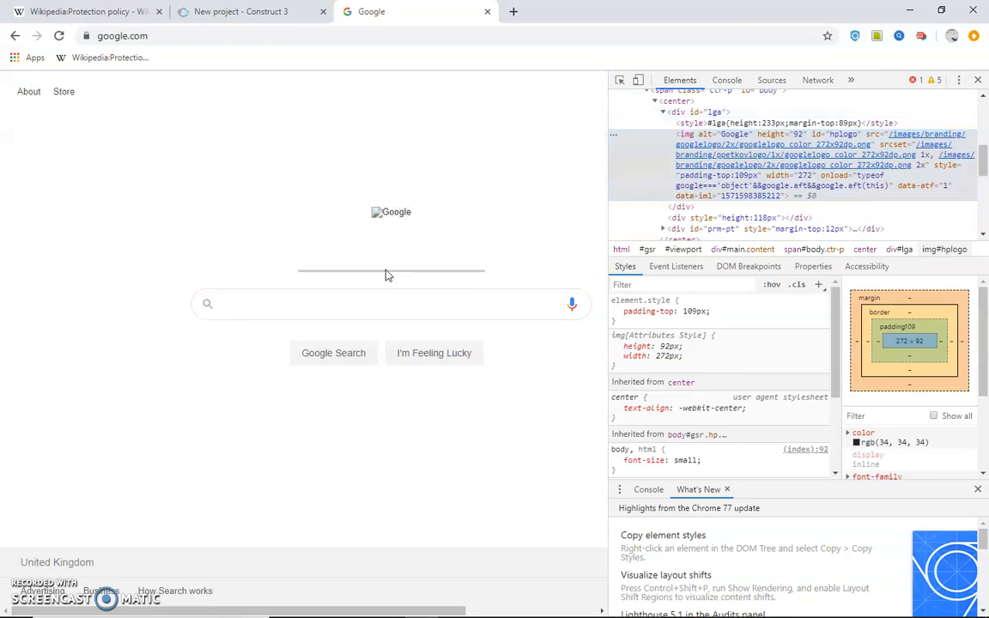
pyautogui.moveTo(309, 182)
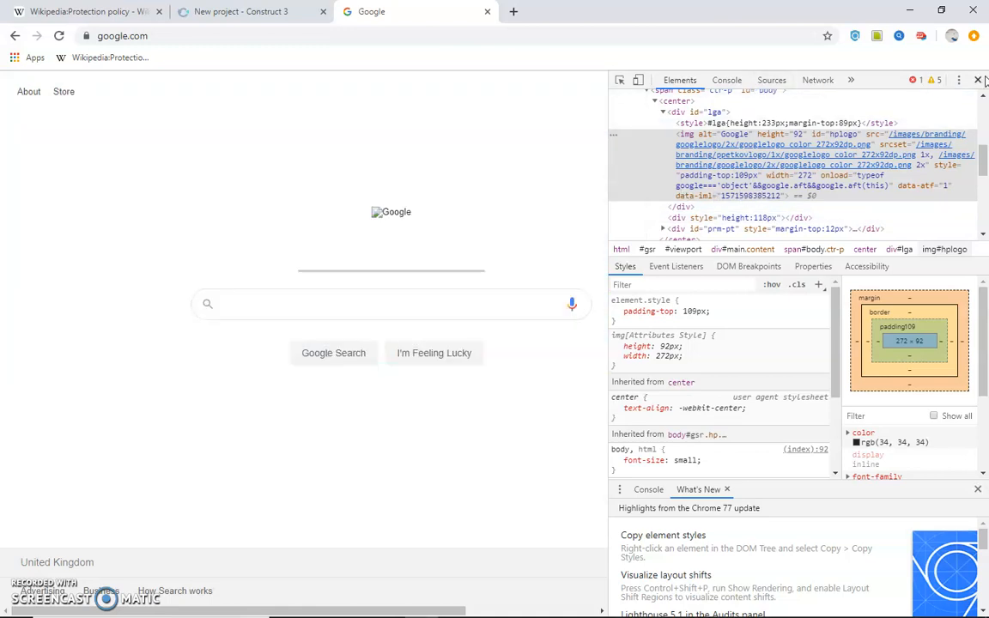
# Search for 'g' and reload google.com from the results, restoring the normal logo
pyautogui.click(978, 79)
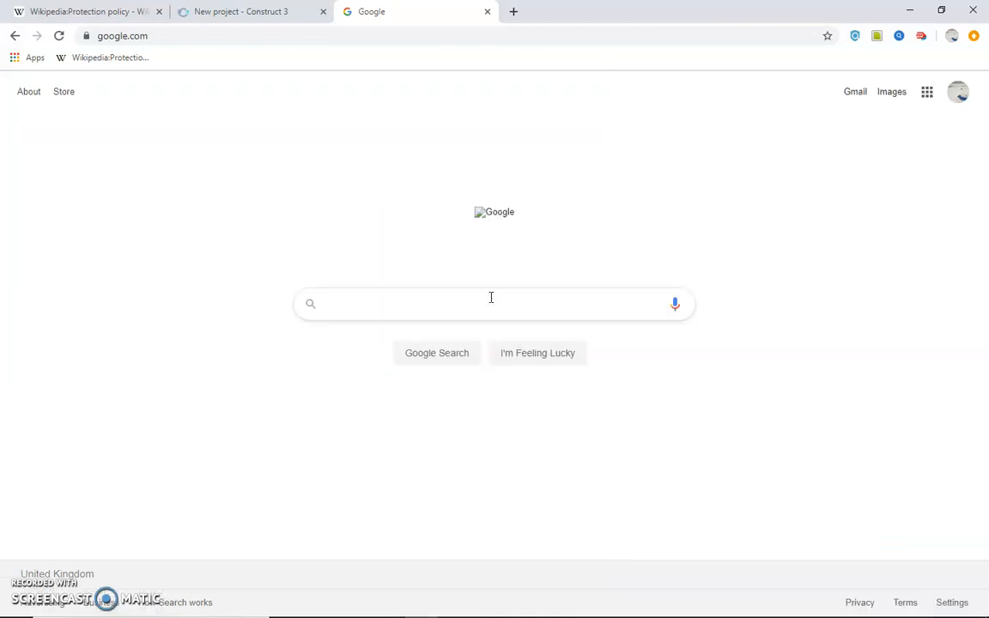
pyautogui.write('google')
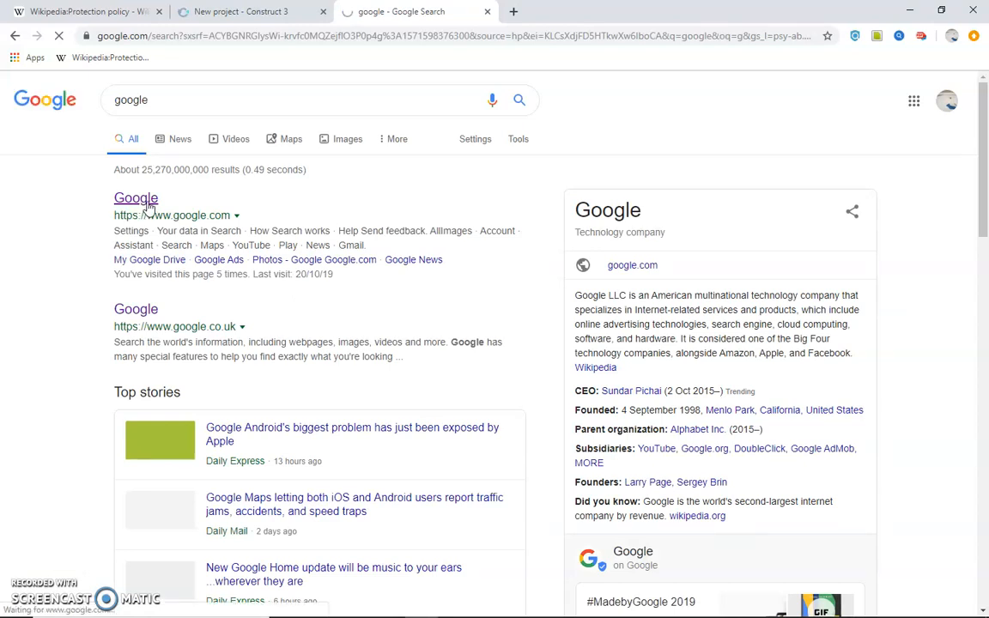
pyautogui.click(136, 199)
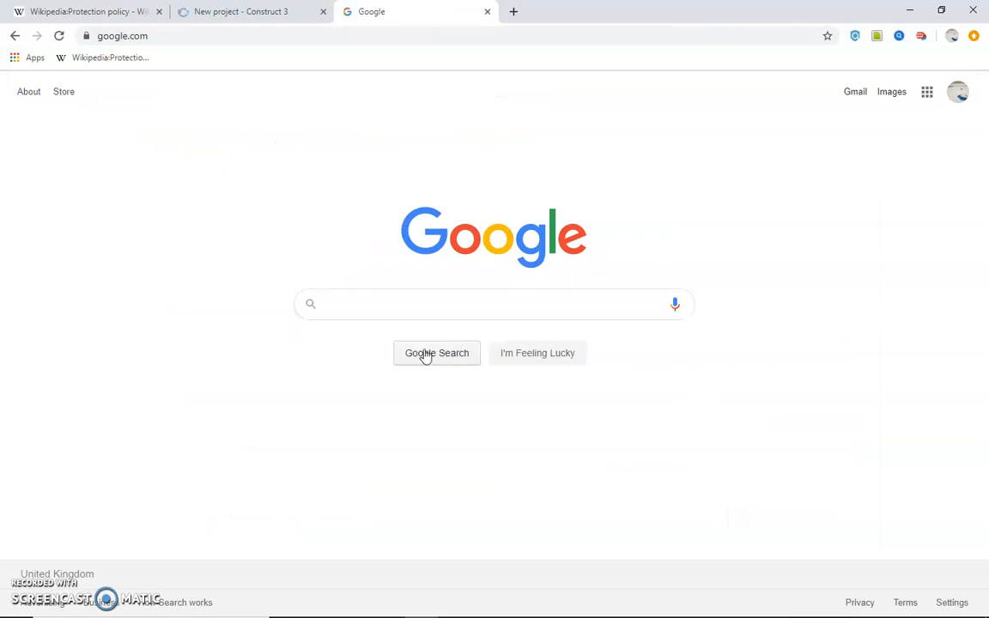
pyautogui.moveTo(436, 347)
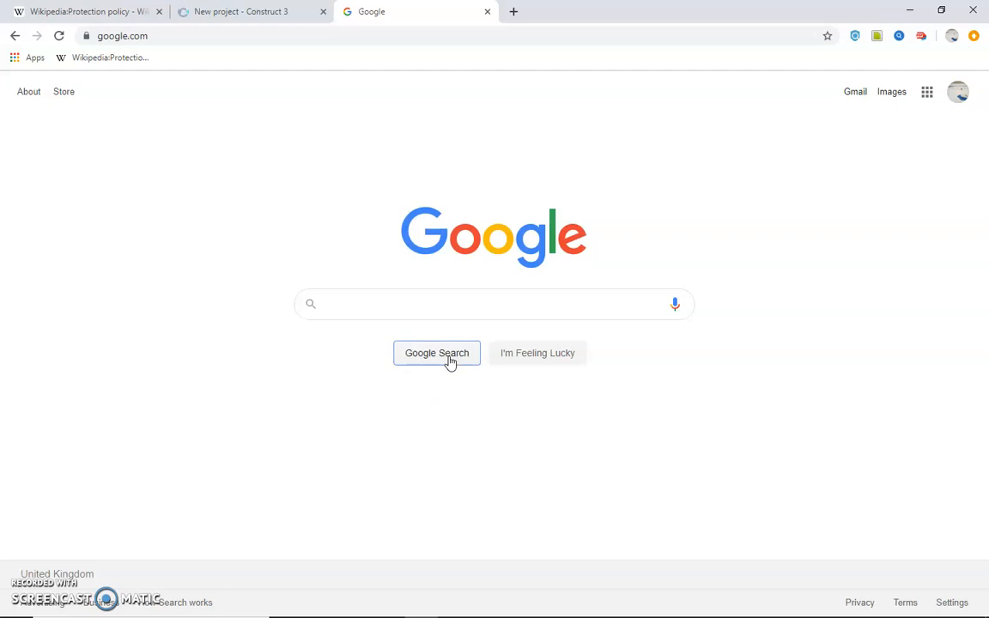
pyautogui.moveTo(473, 426)
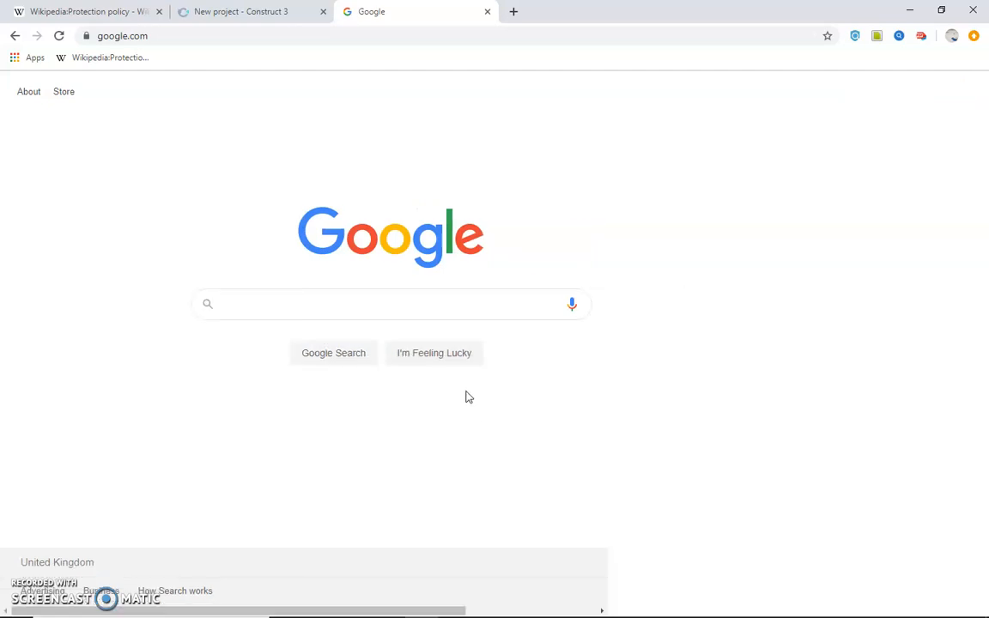
# Reopen DevTools and browse the Sources, Network and Performance panels, ending on Sources
pyautogui.press('F12')
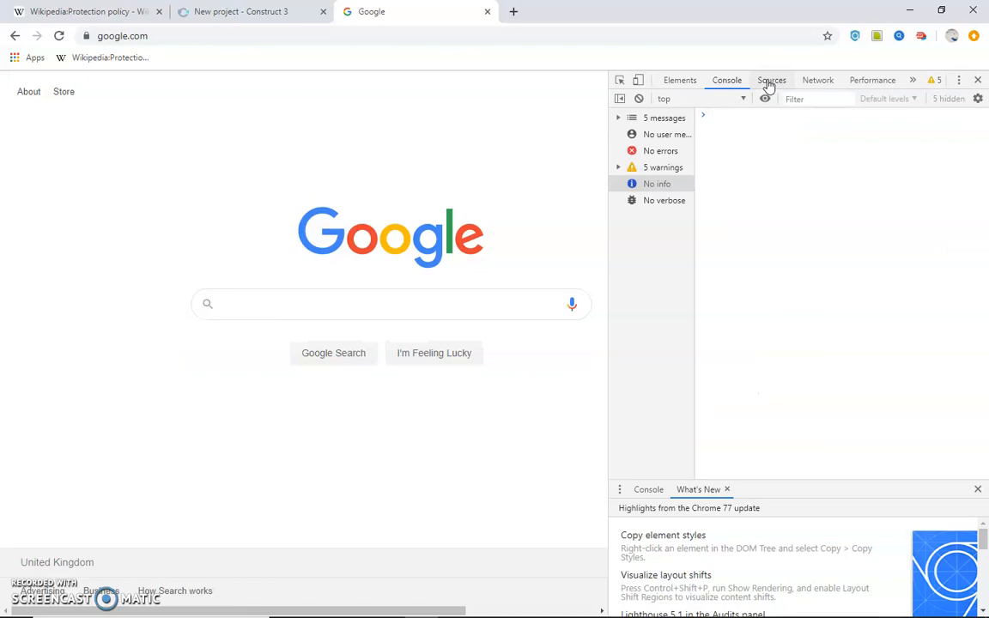
pyautogui.click(773, 81)
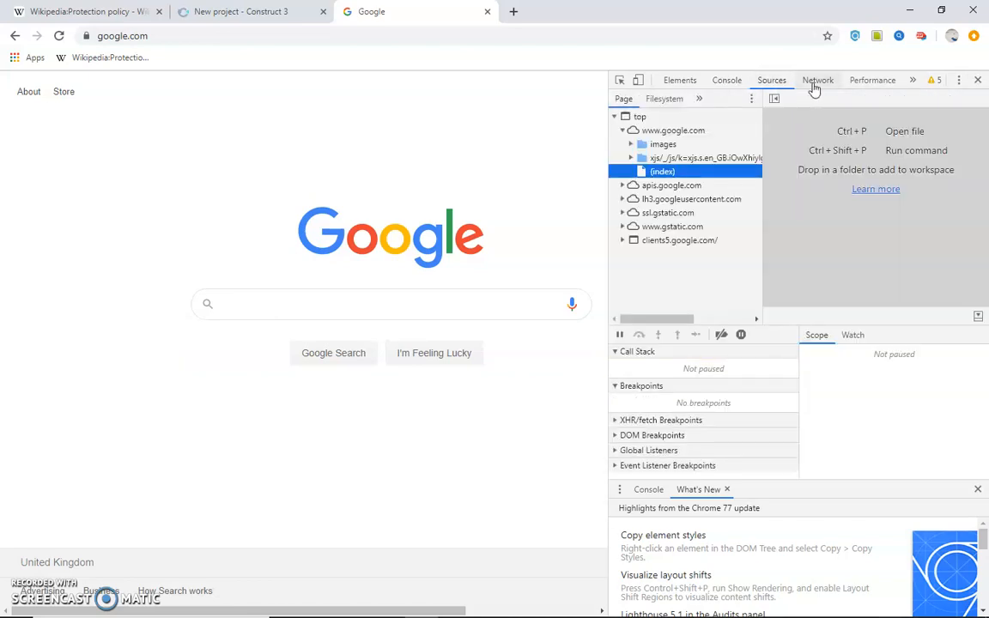
pyautogui.moveTo(816, 95)
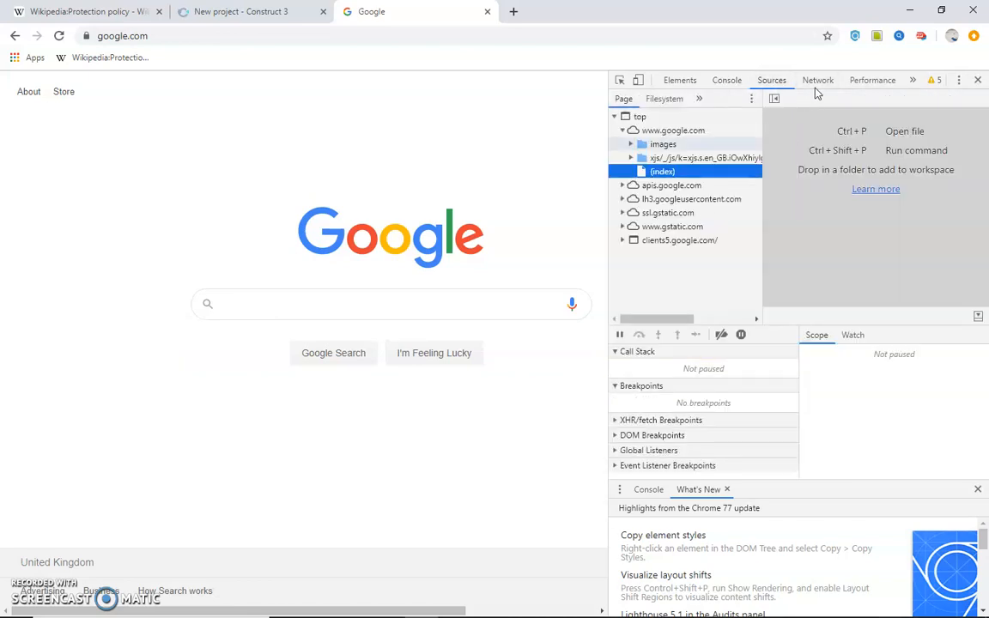
pyautogui.click(819, 81)
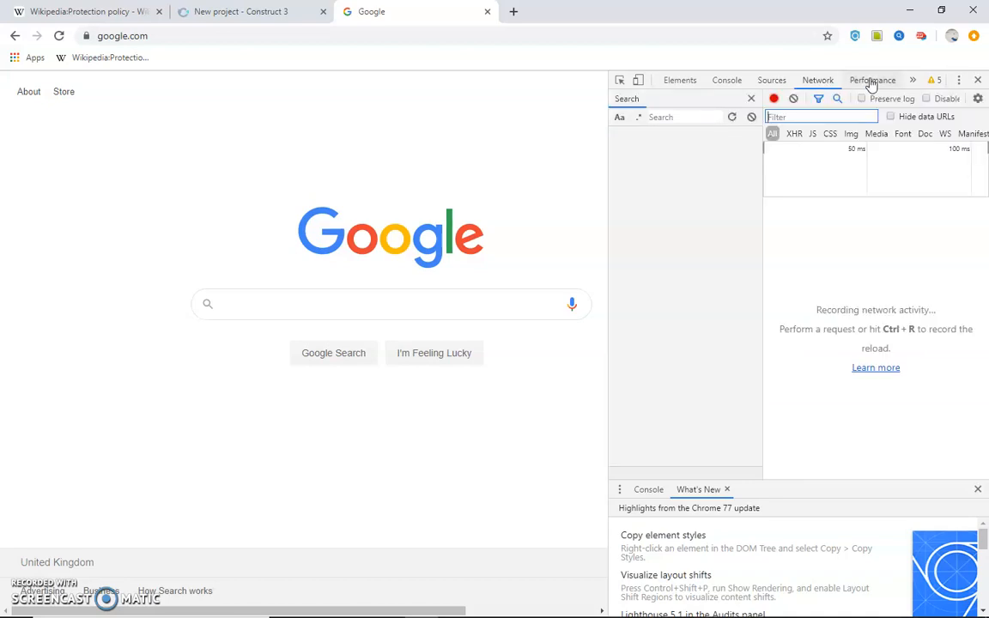
pyautogui.click(874, 79)
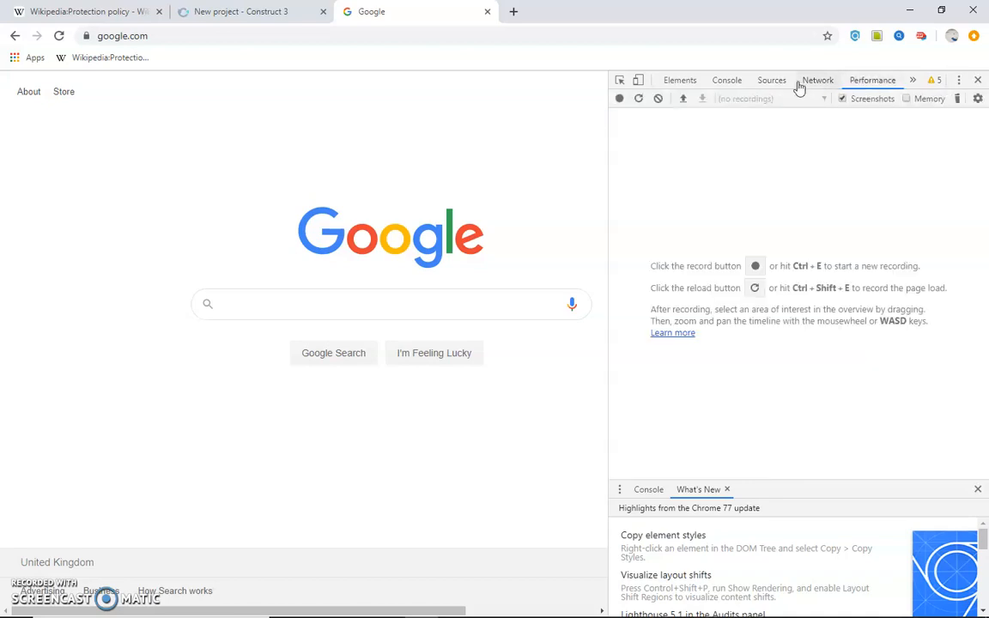
pyautogui.moveTo(755, 266)
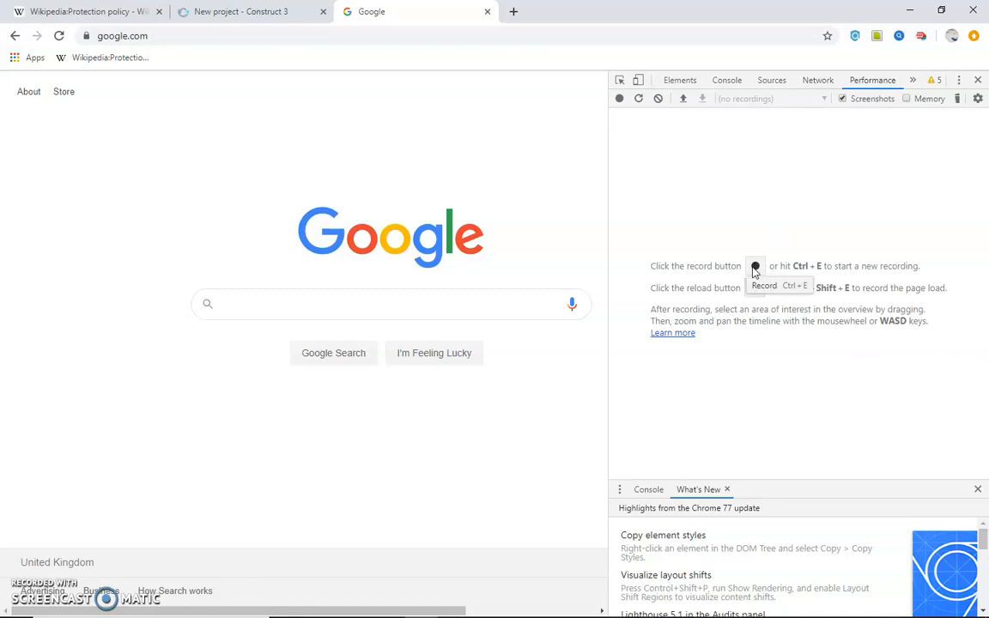
pyautogui.moveTo(755, 254)
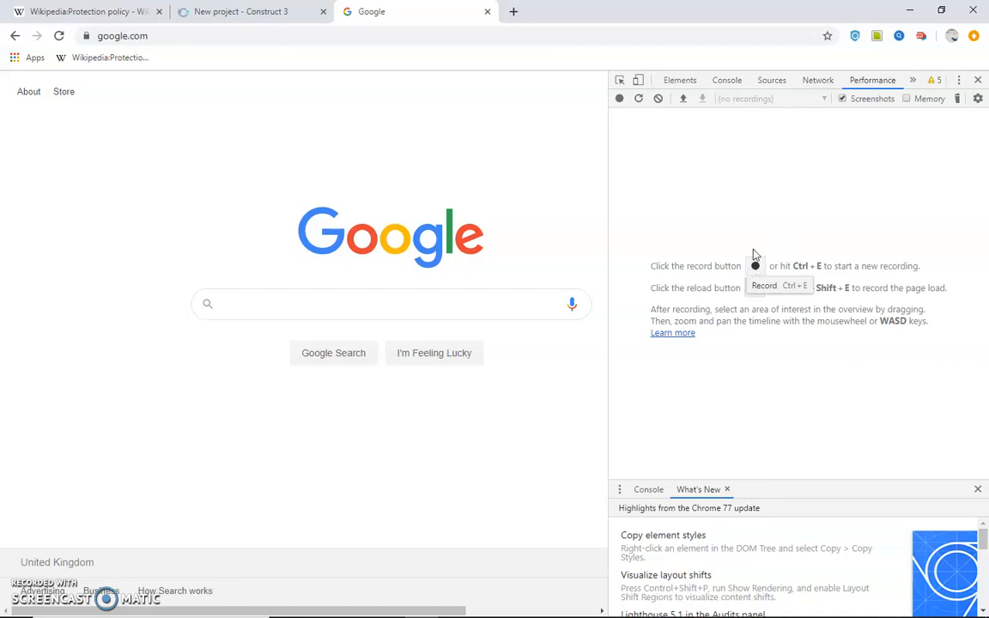
pyautogui.click(817, 79)
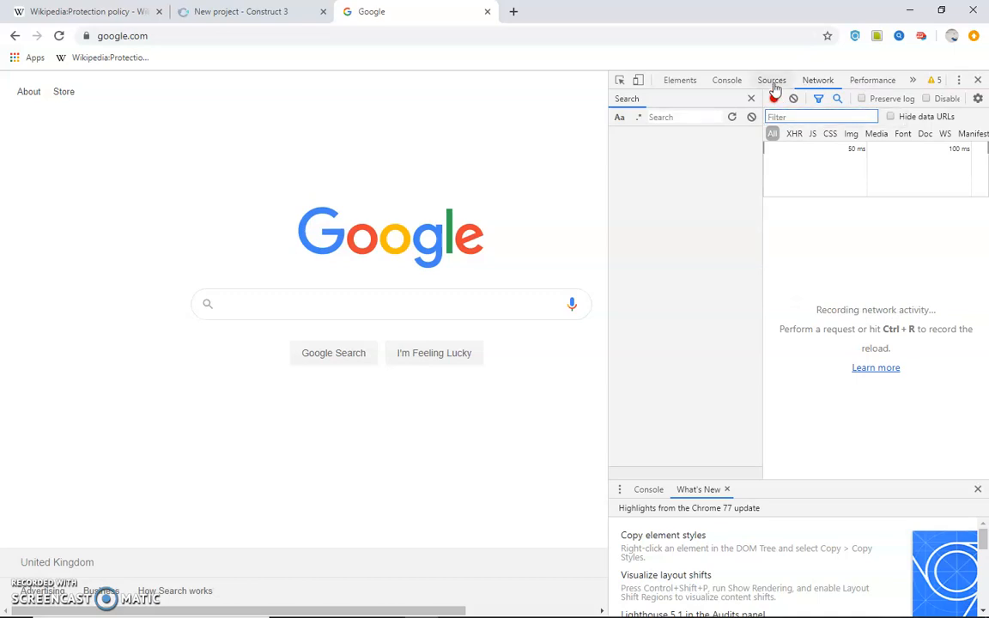
pyautogui.click(779, 79)
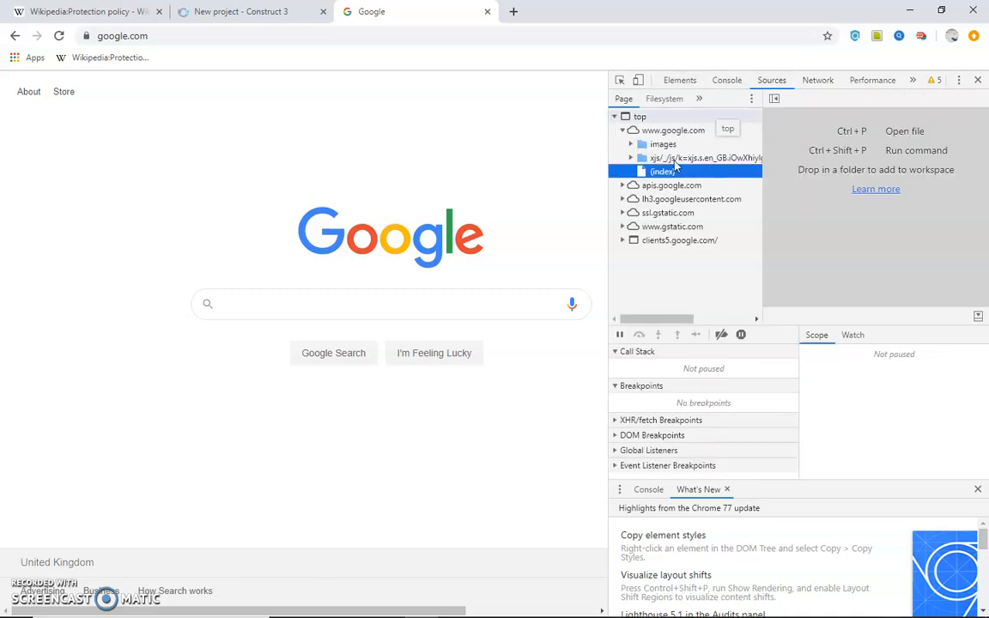
# Select the I'm Feeling Lucky button's input element in the Elements panel
pyautogui.click(680, 81)
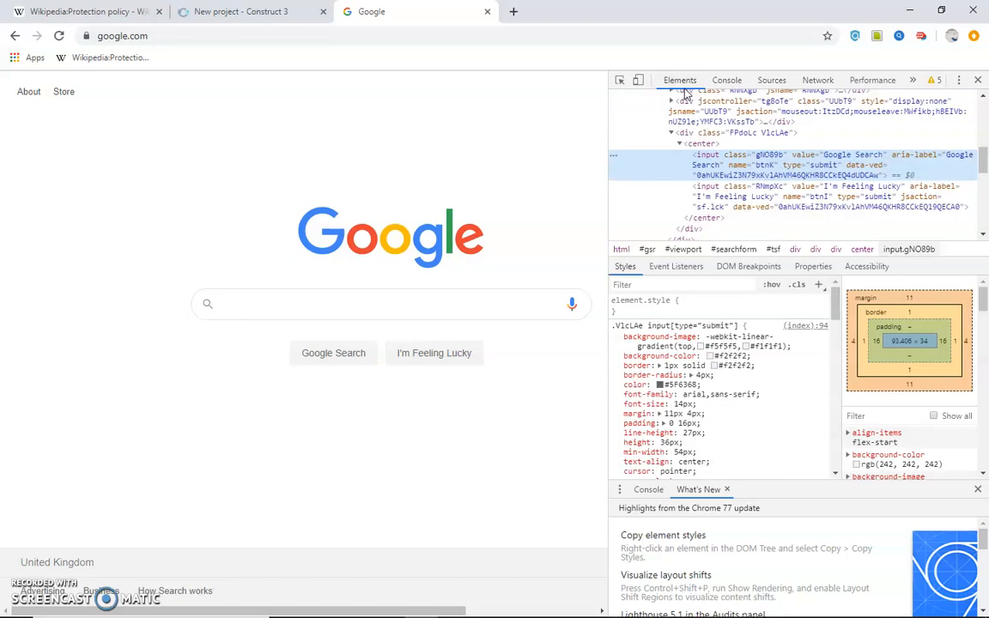
pyautogui.moveTo(769, 155)
pyautogui.write('xp google source:size:136,634')
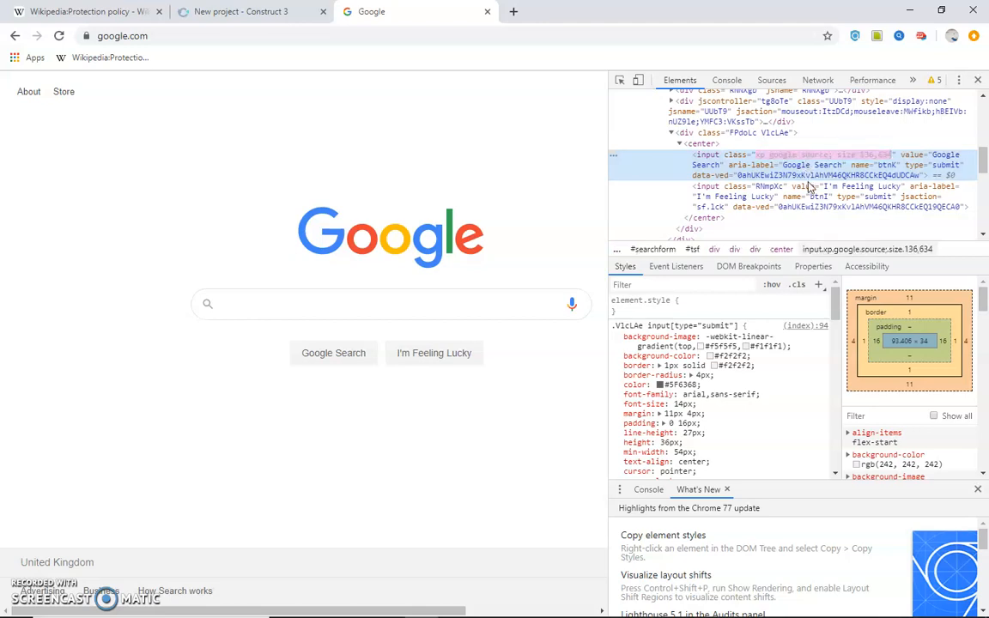
pyautogui.moveTo(566, 299)
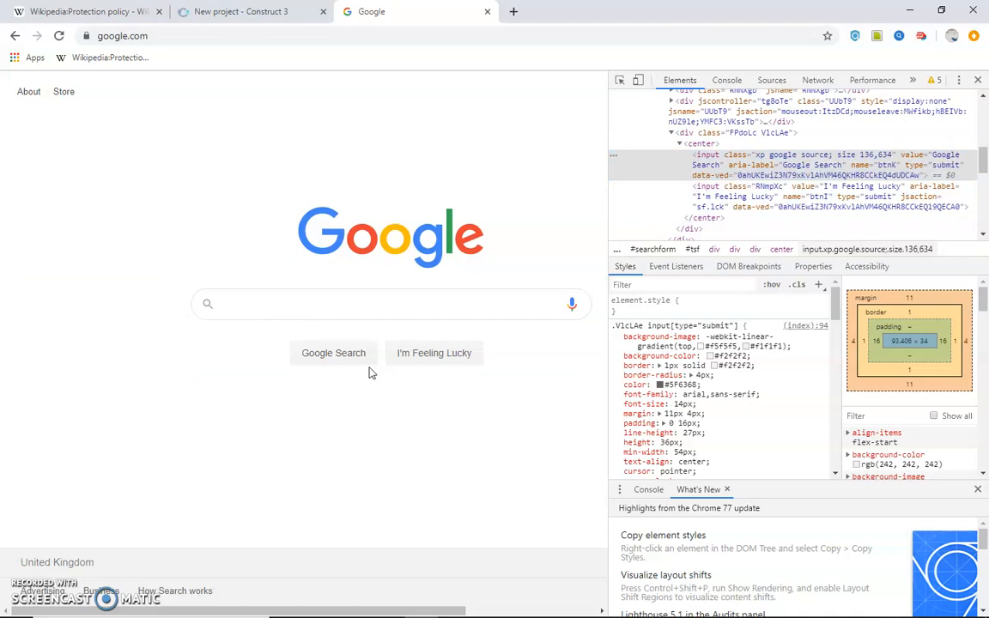
pyautogui.moveTo(759, 195)
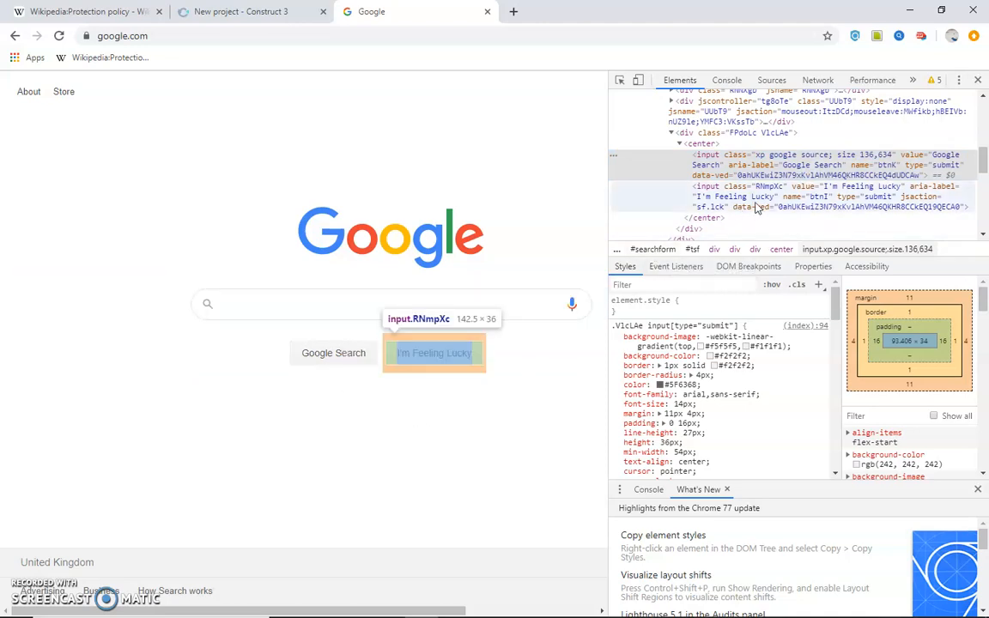
pyautogui.click(772, 195)
pyautogui.write('press')
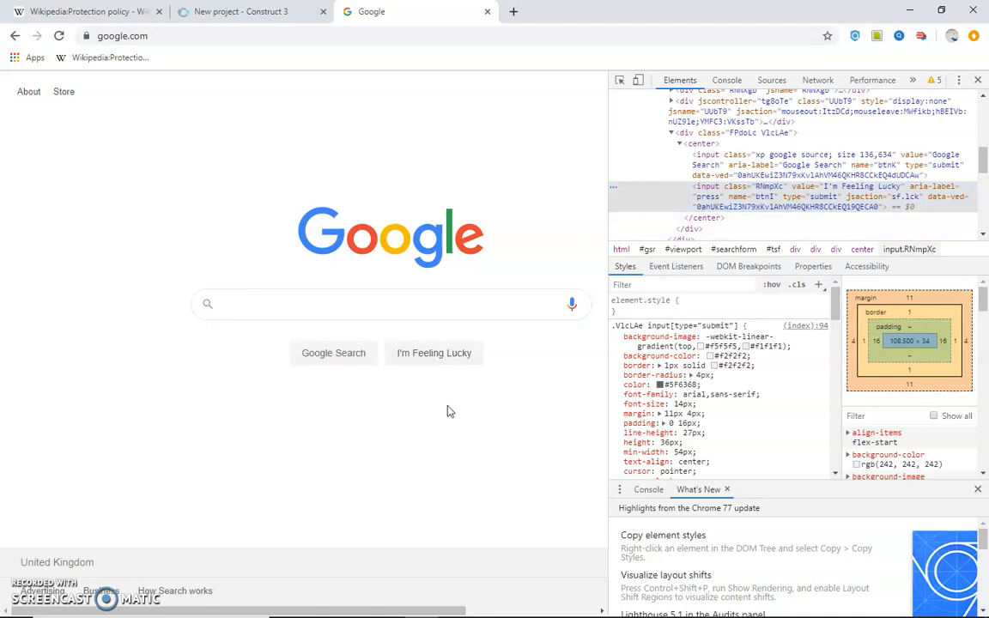
# Edit the I'm Feeling Lucky button's value attribute so it reads 'please'
pyautogui.rightClick(432, 352)
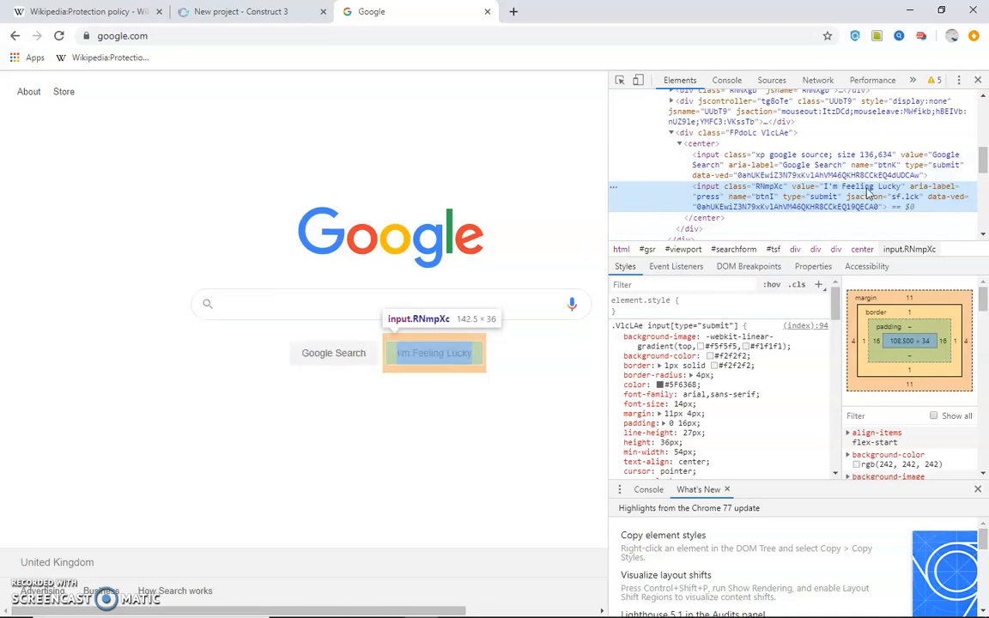
pyautogui.rightClick(867, 187)
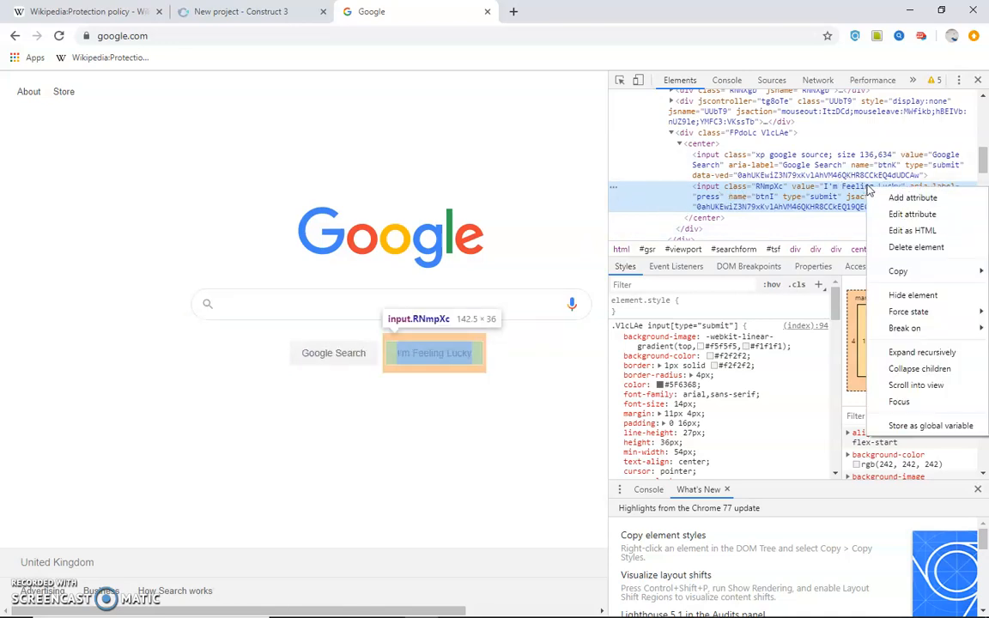
pyautogui.moveTo(850, 186)
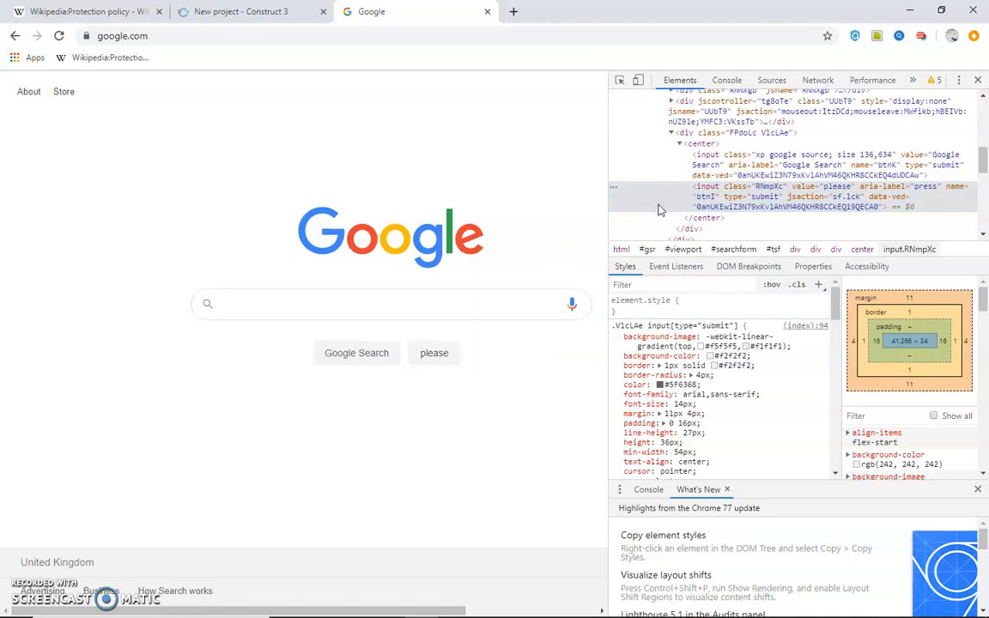
pyautogui.moveTo(855, 164)
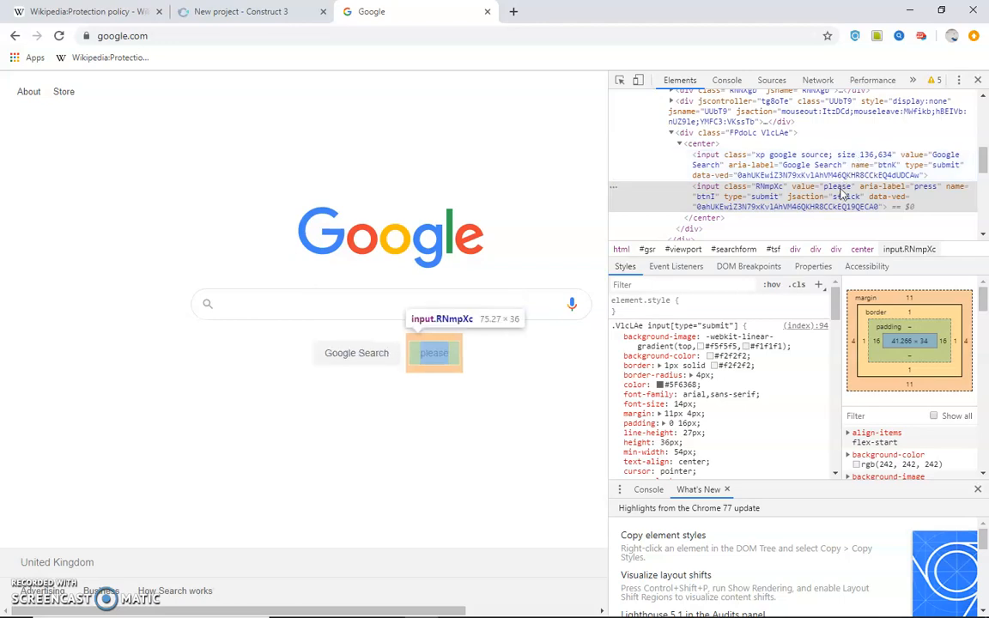
pyautogui.moveTo(809, 165)
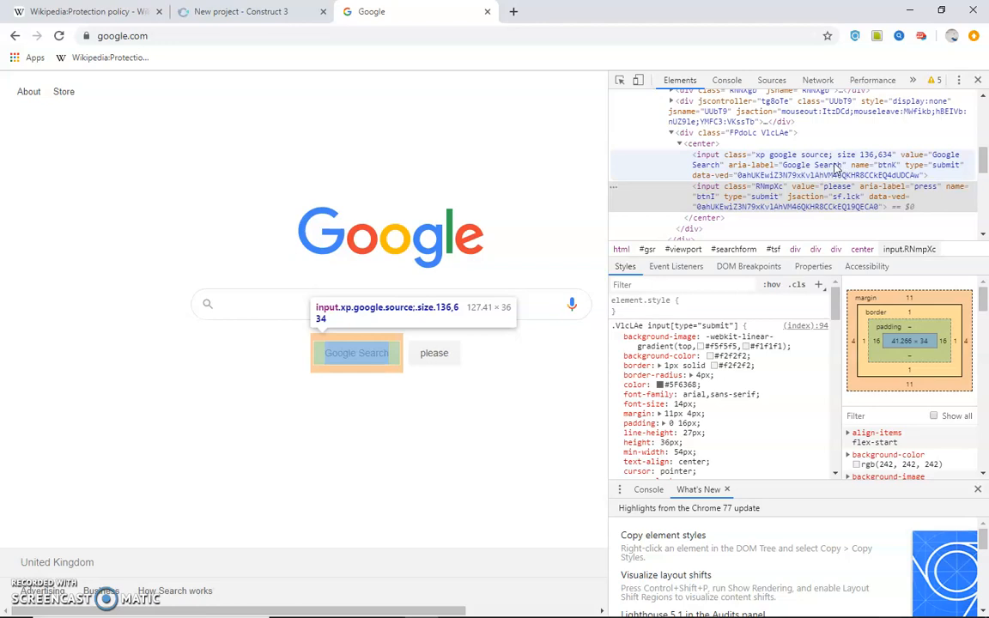
# Edit the Google Search button's value attribute so it reads 'try'
pyautogui.click(821, 165)
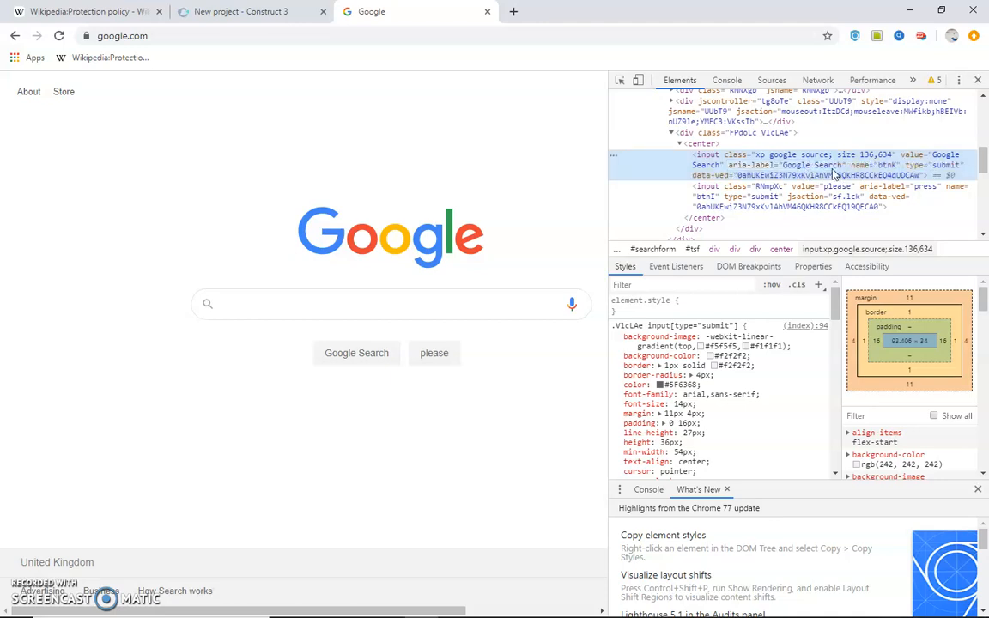
pyautogui.moveTo(834, 165)
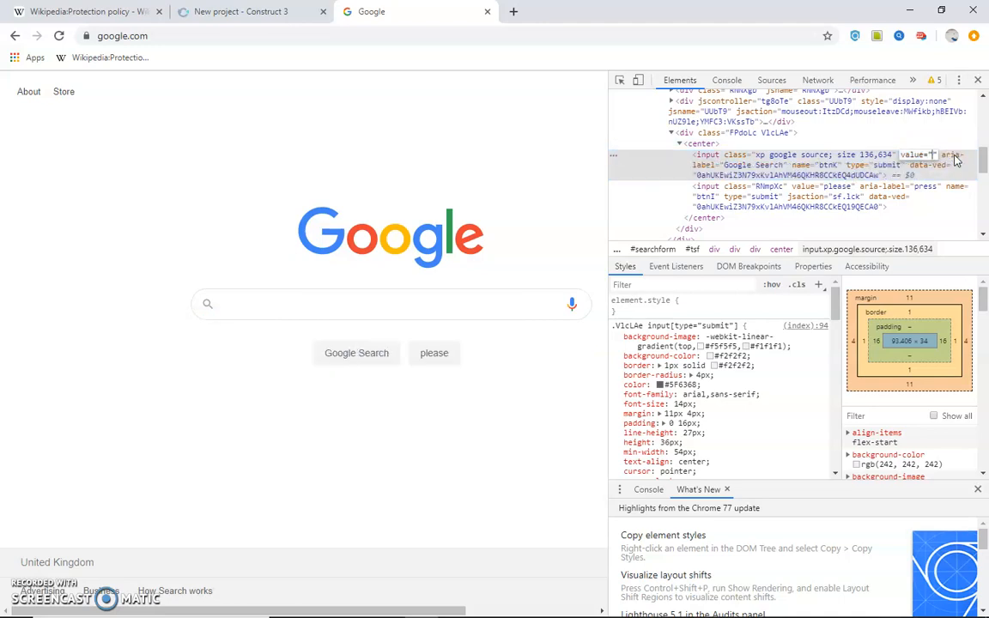
pyautogui.write('keys')
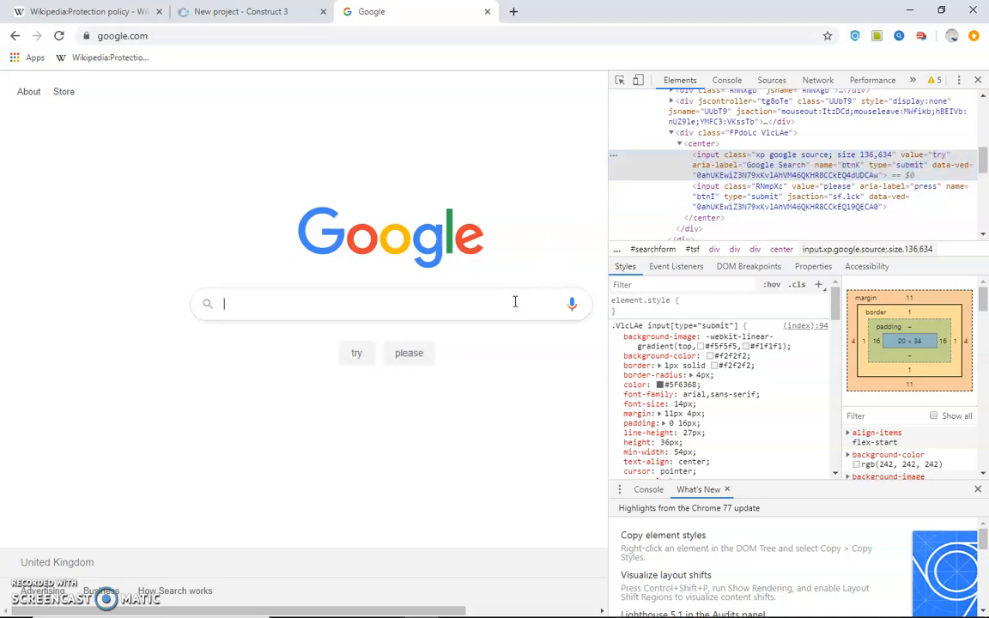
# Run a search, switch to the google suggestion and reload google.com, restoring the original button labels
pyautogui.click(392, 302)
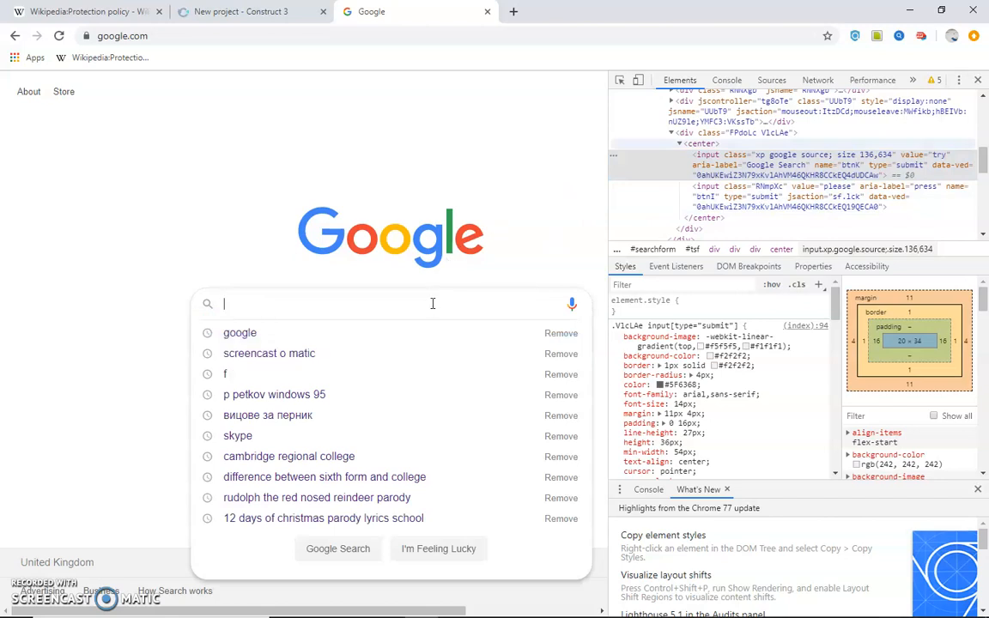
pyautogui.write('p')
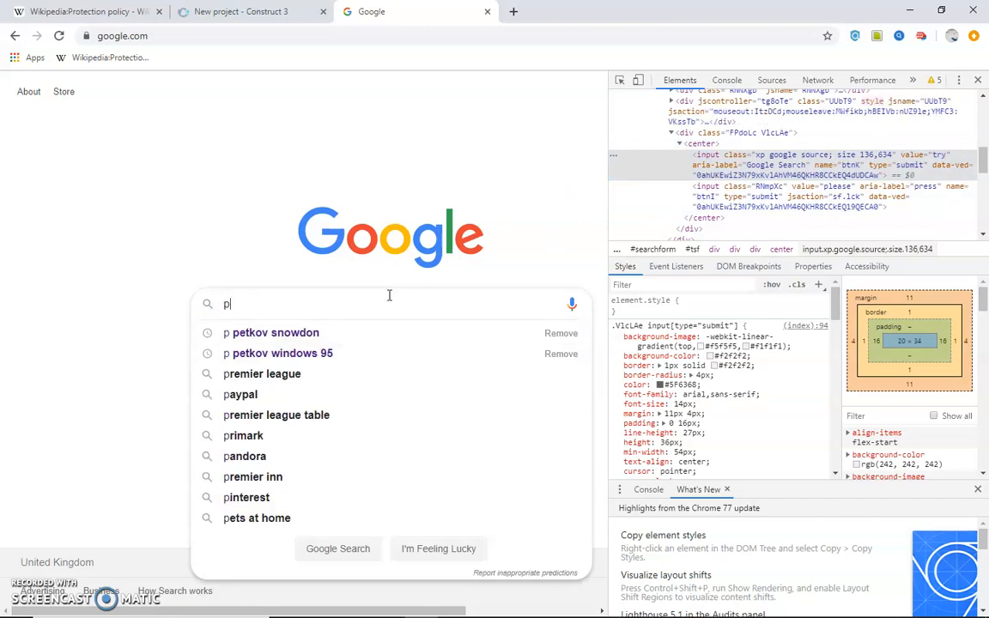
pyautogui.write('" p"')
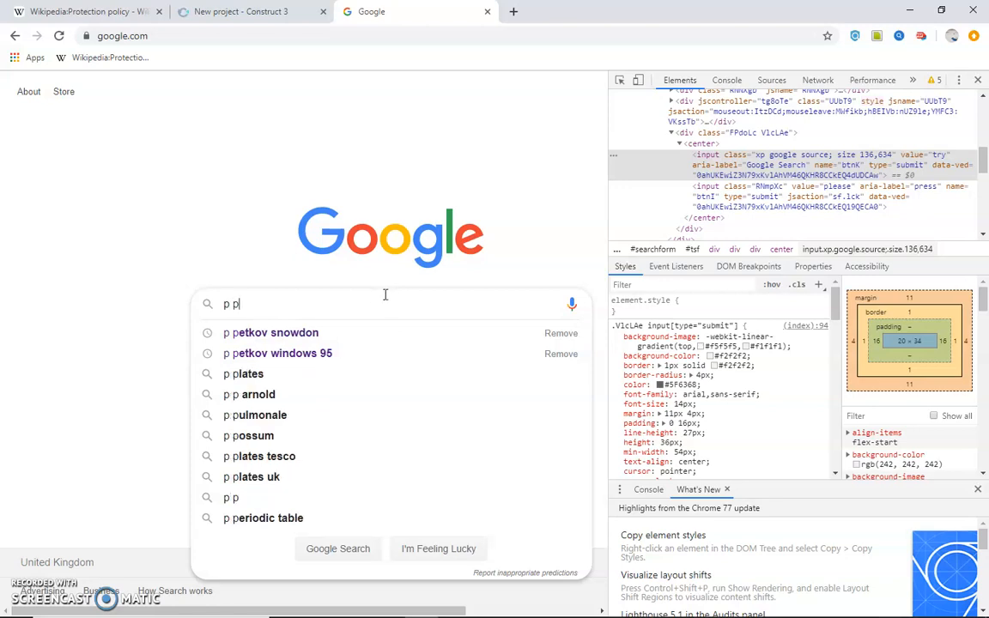
pyautogui.write('etko')
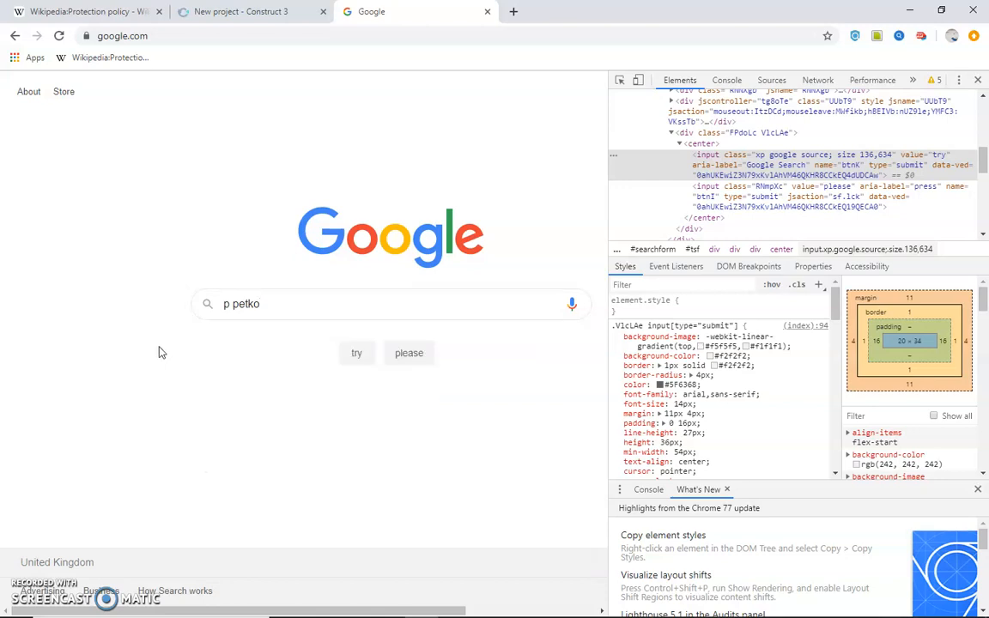
pyautogui.write('b')
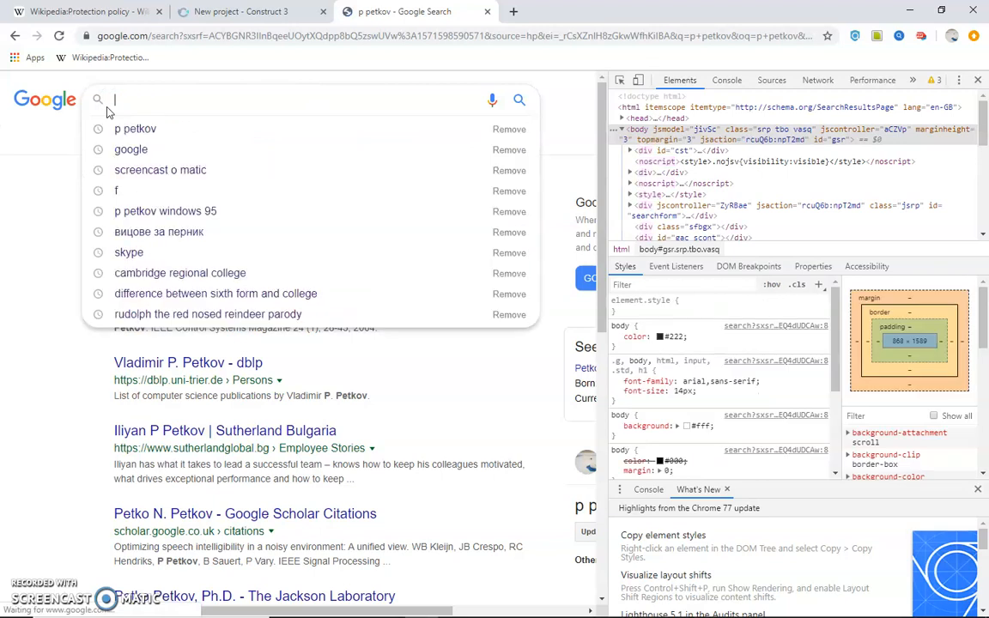
pyautogui.click(130, 147)
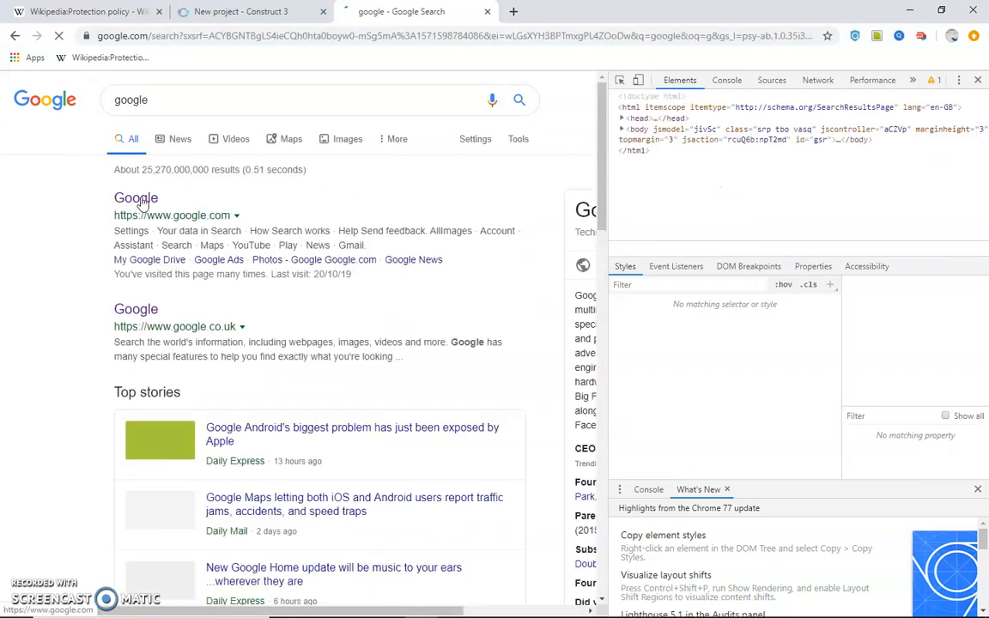
pyautogui.click(137, 198)
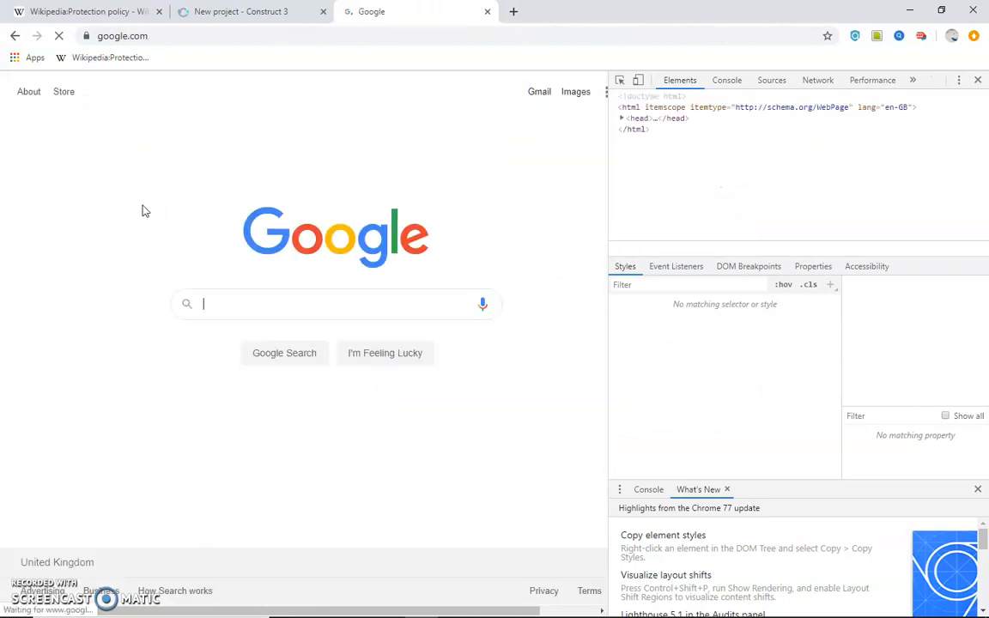
pyautogui.moveTo(482, 304)
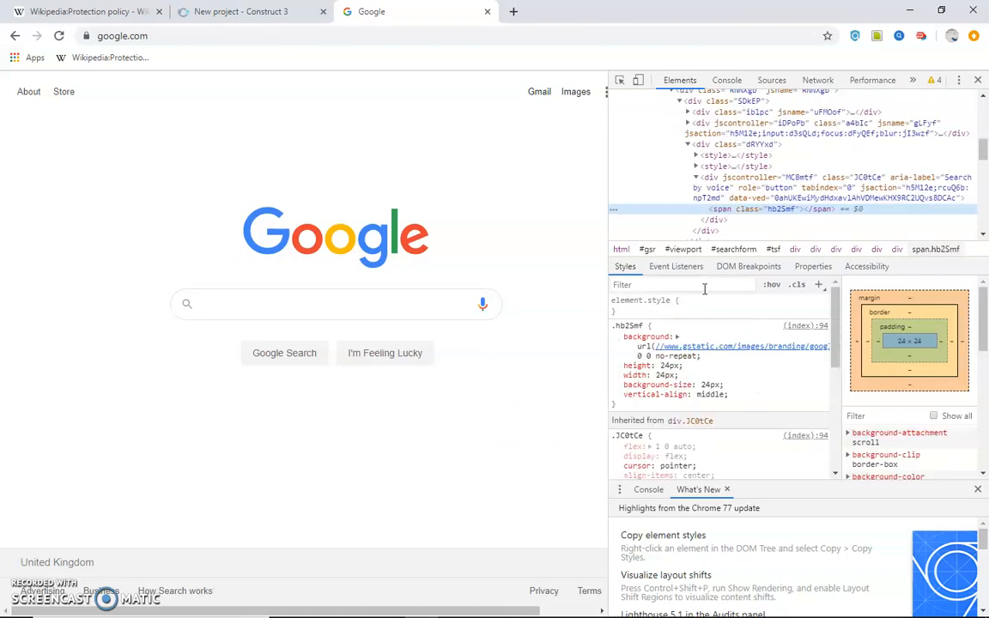
pyautogui.moveTo(824, 207)
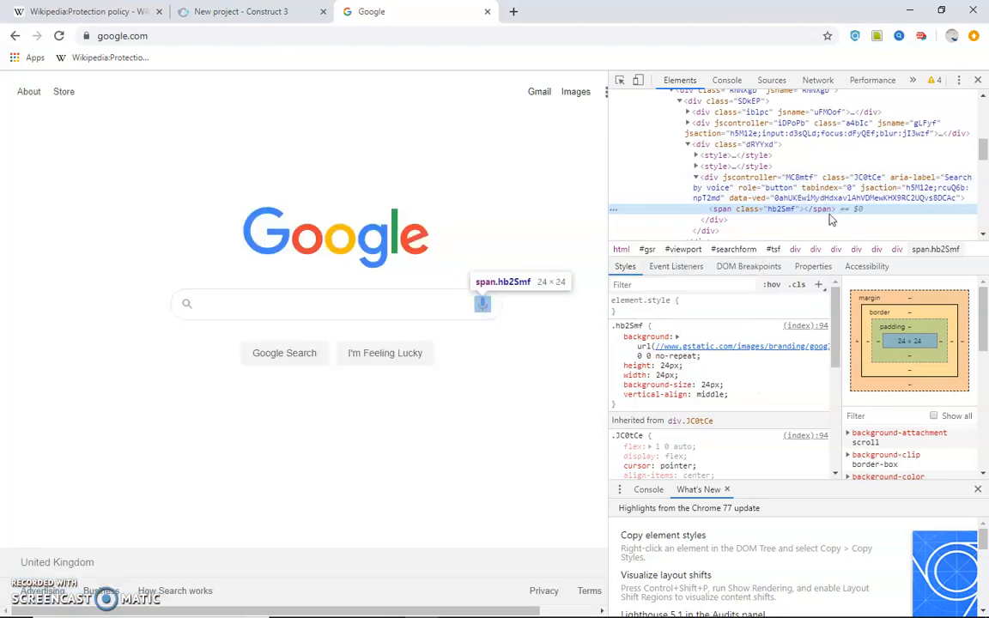
pyautogui.moveTo(872, 333)
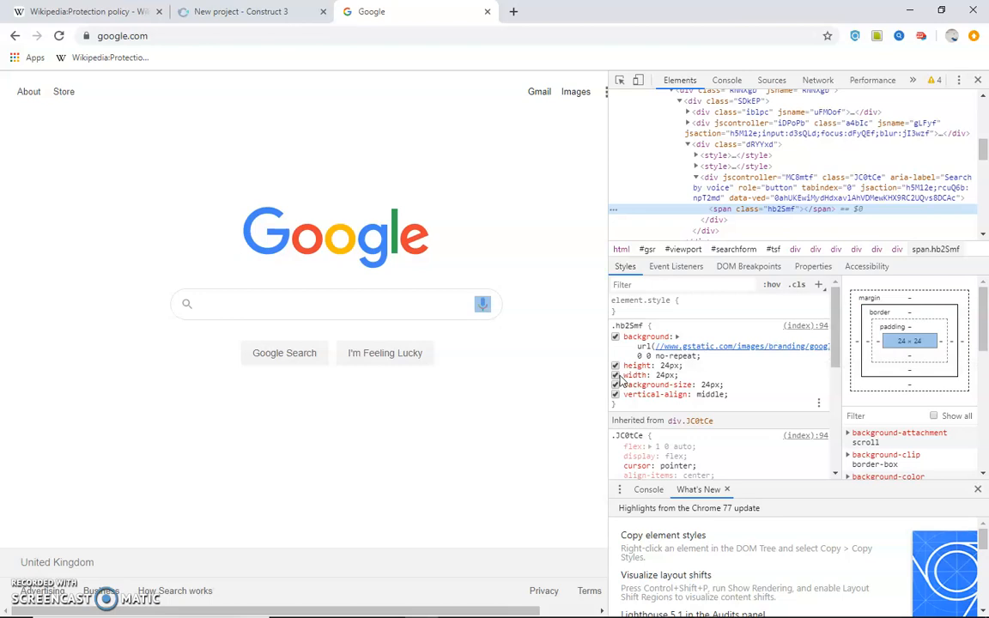
# Toggle a CSS rule of the search box's microphone span, then view its event listeners
pyautogui.click(615, 364)
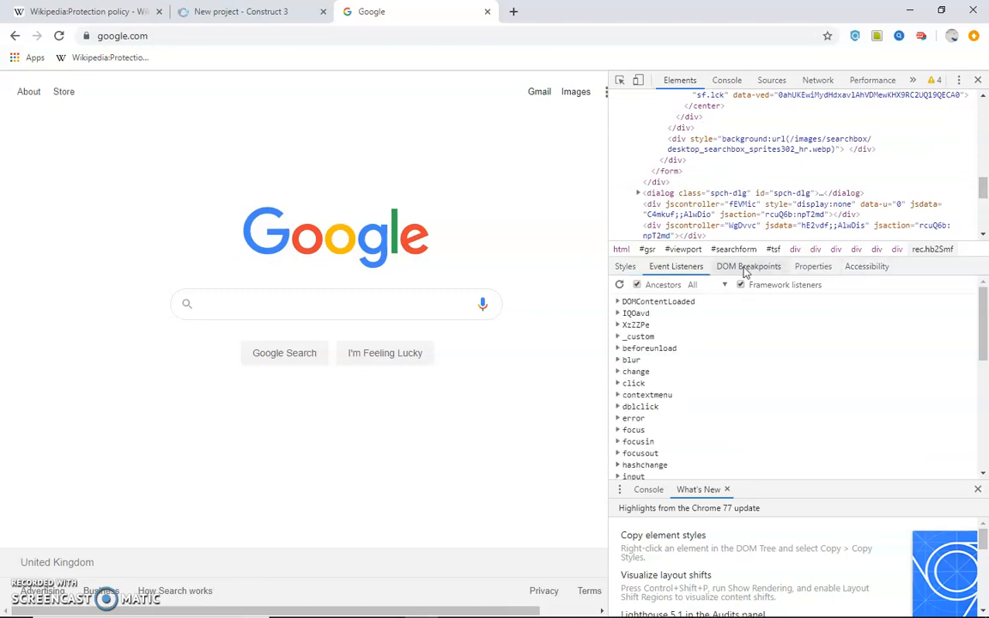
# Explore the element's Properties, expanding Element and animate, then switch to the Console
pyautogui.click(813, 266)
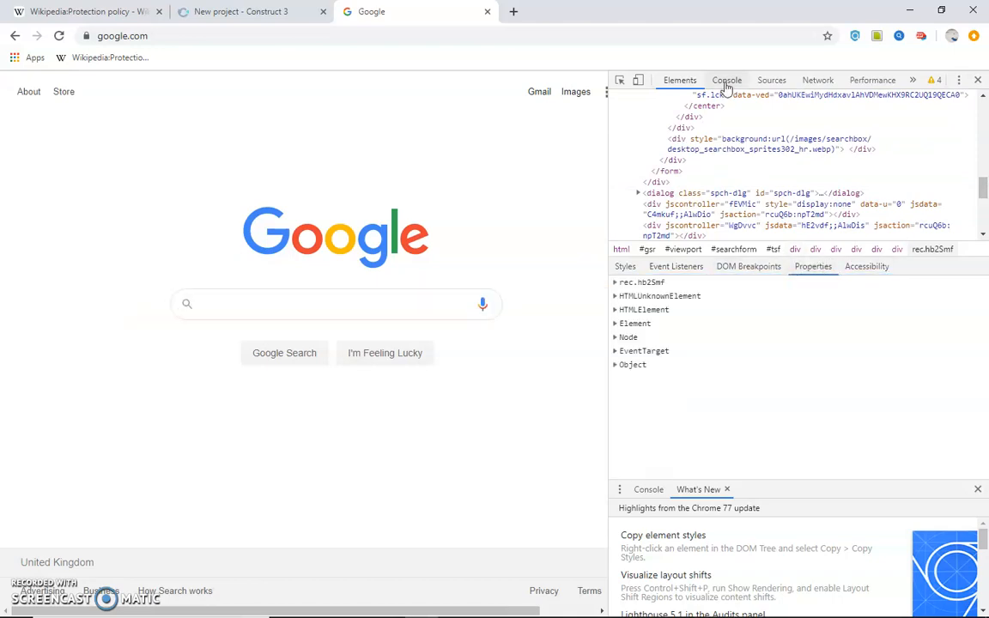
pyautogui.click(614, 323)
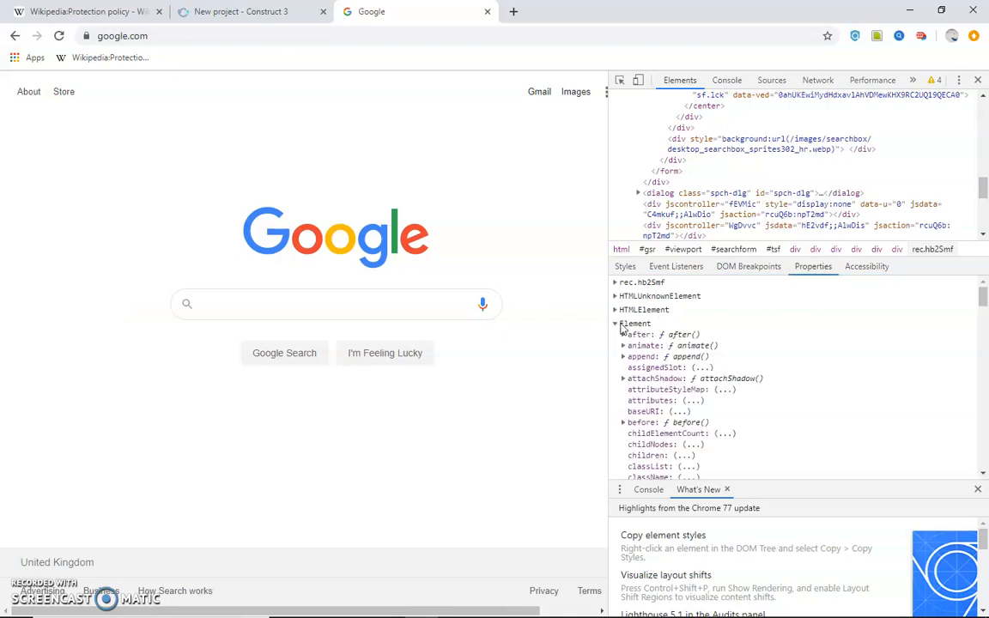
pyautogui.click(615, 323)
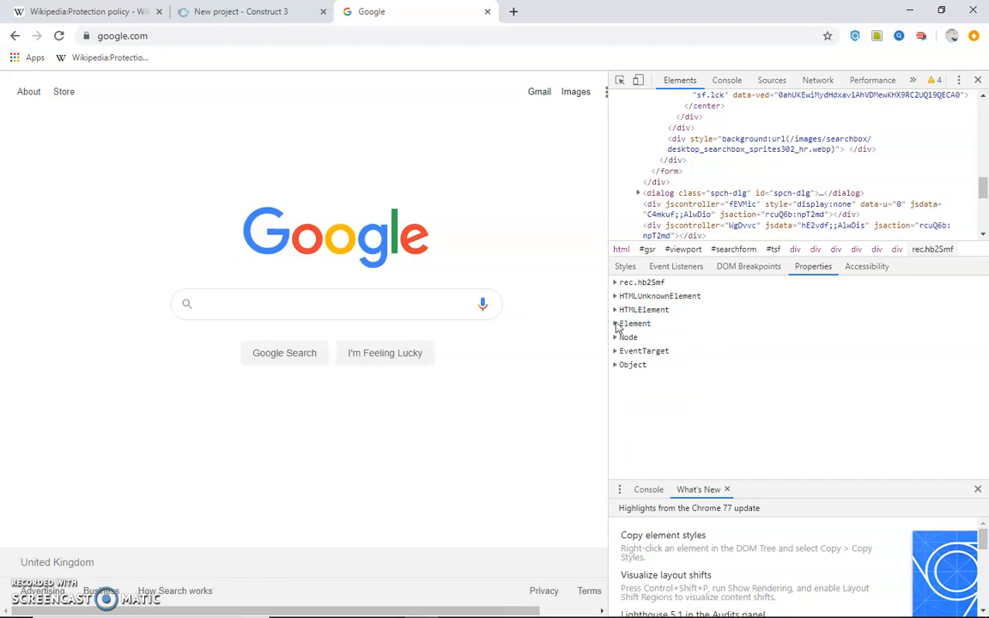
pyautogui.click(614, 323)
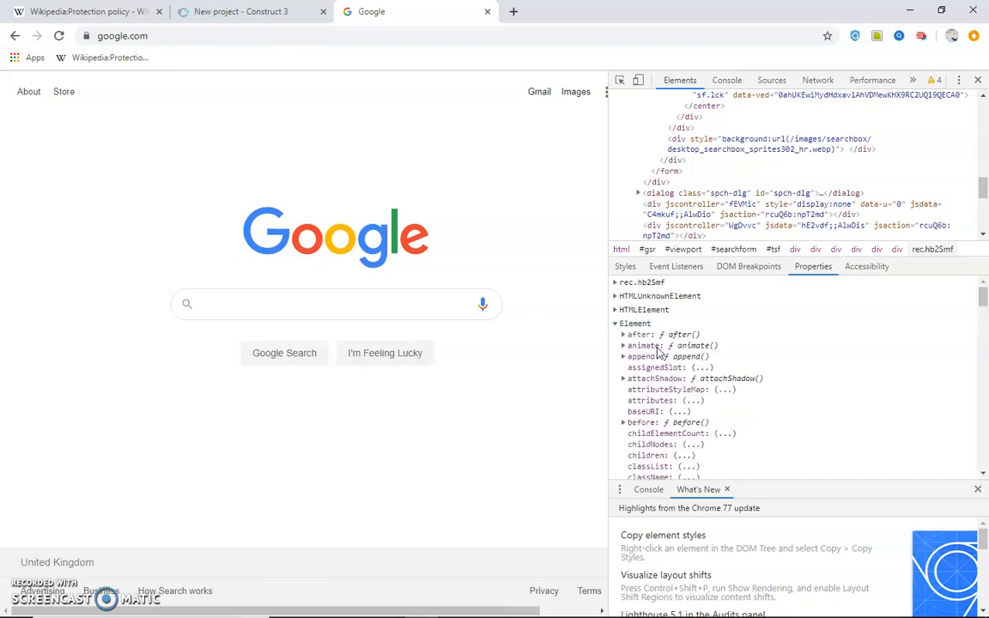
pyautogui.click(625, 347)
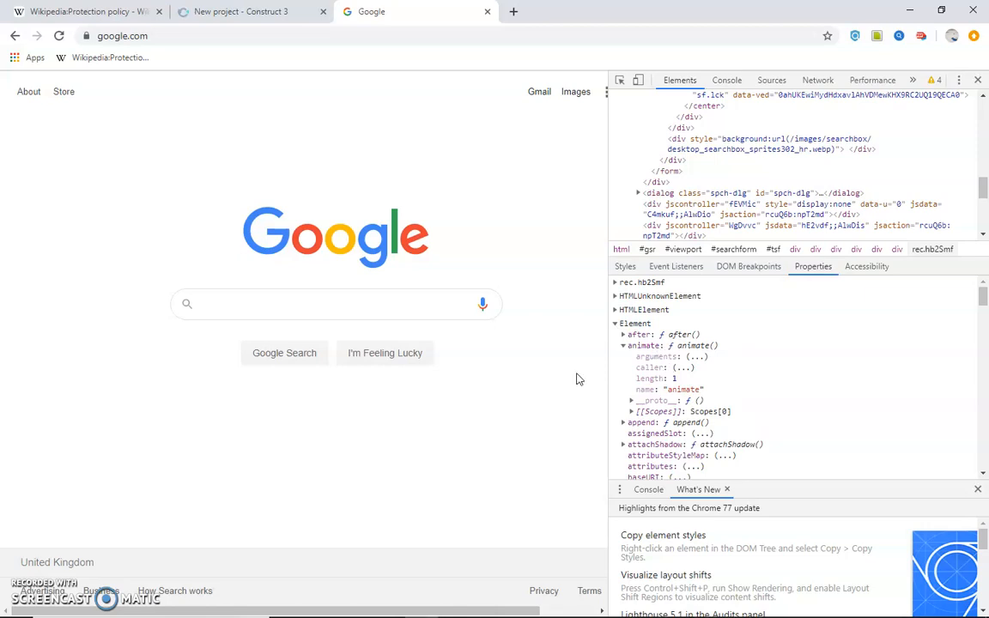
pyautogui.moveTo(979, 81)
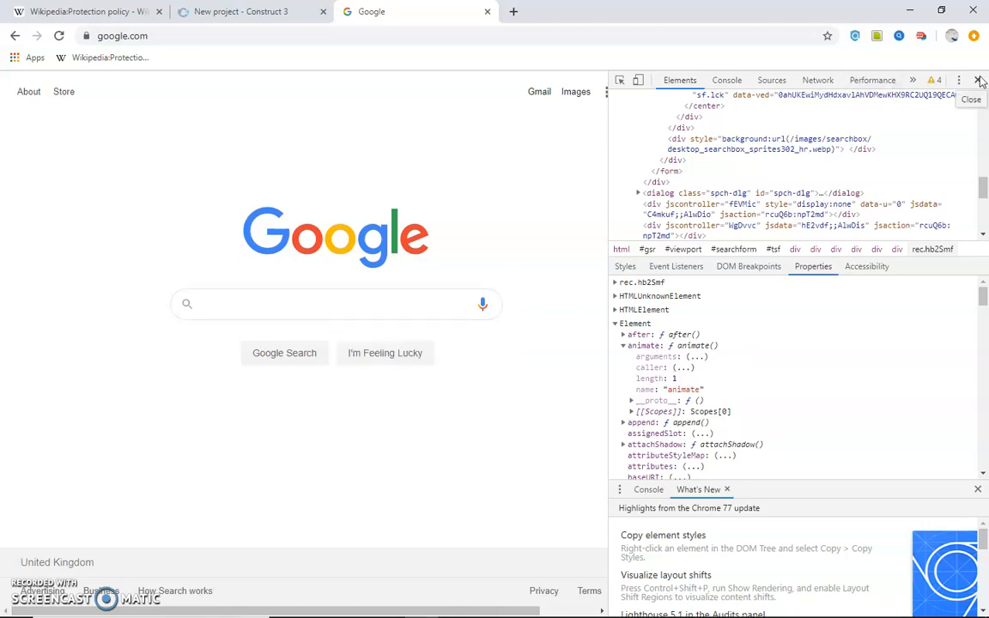
pyautogui.click(726, 79)
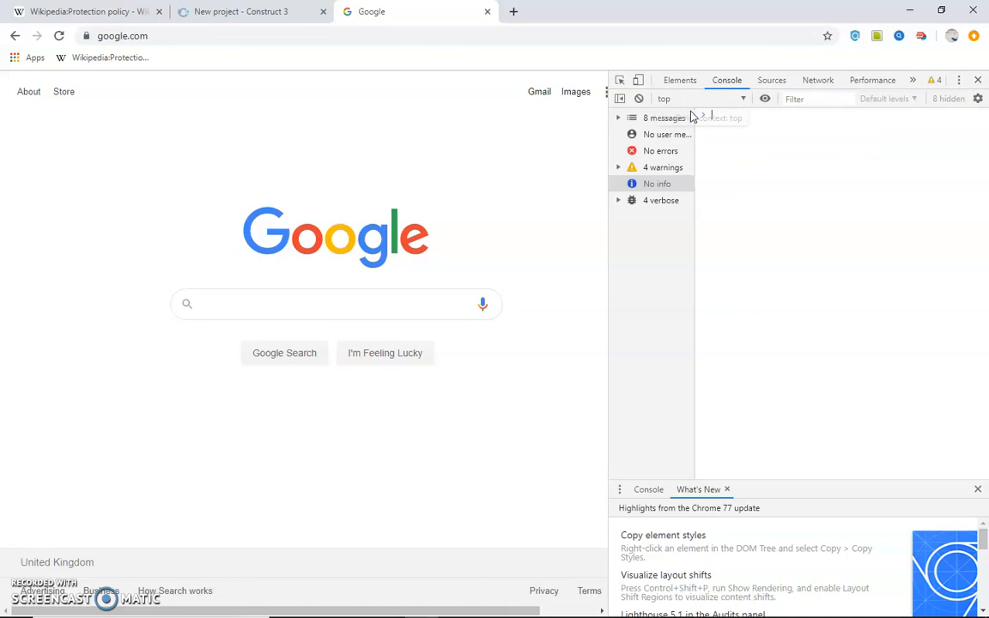
# Run an undefined-name command in the Console, inspect its ReferenceError stack trace, then clear the output
pyautogui.write('c')
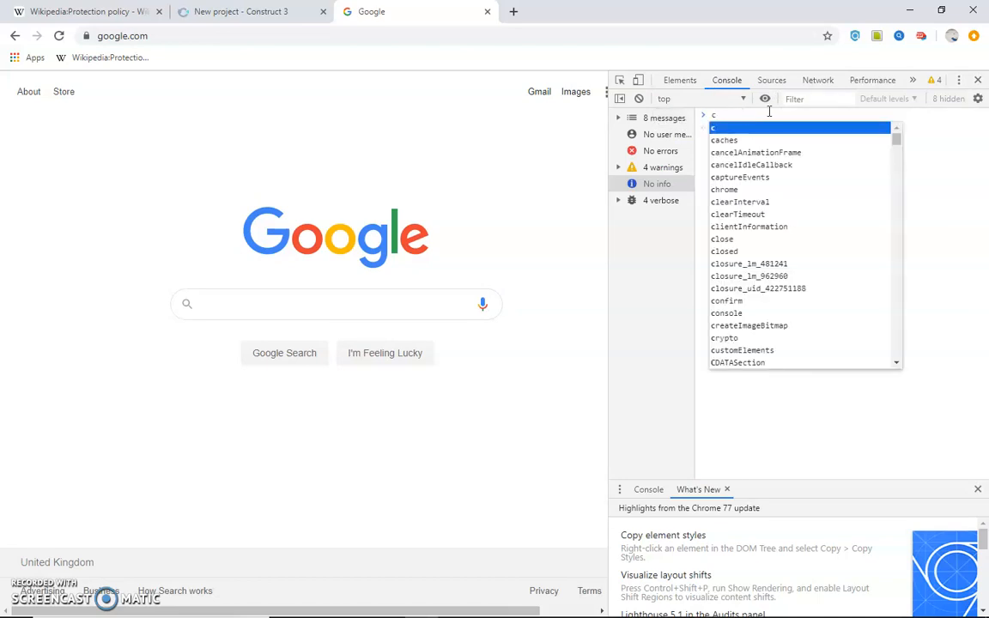
pyautogui.write('mi')
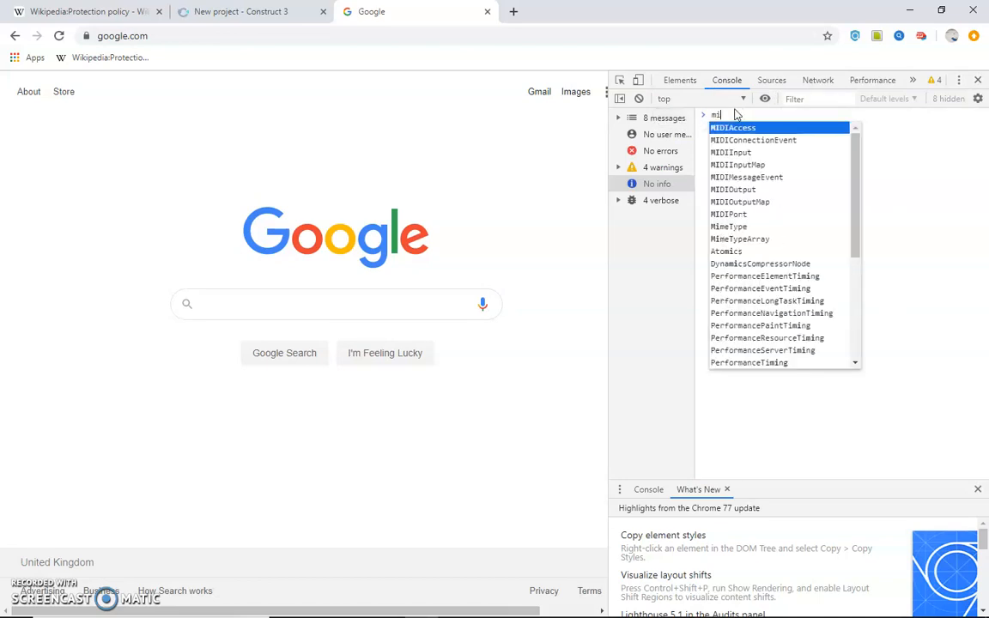
pyautogui.write('relea')
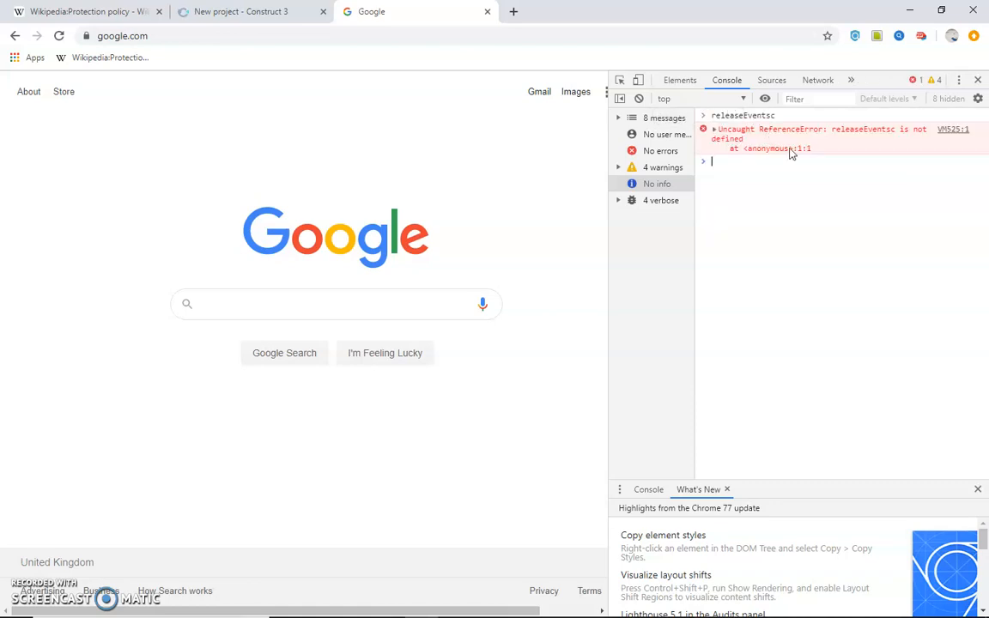
pyautogui.click(714, 129)
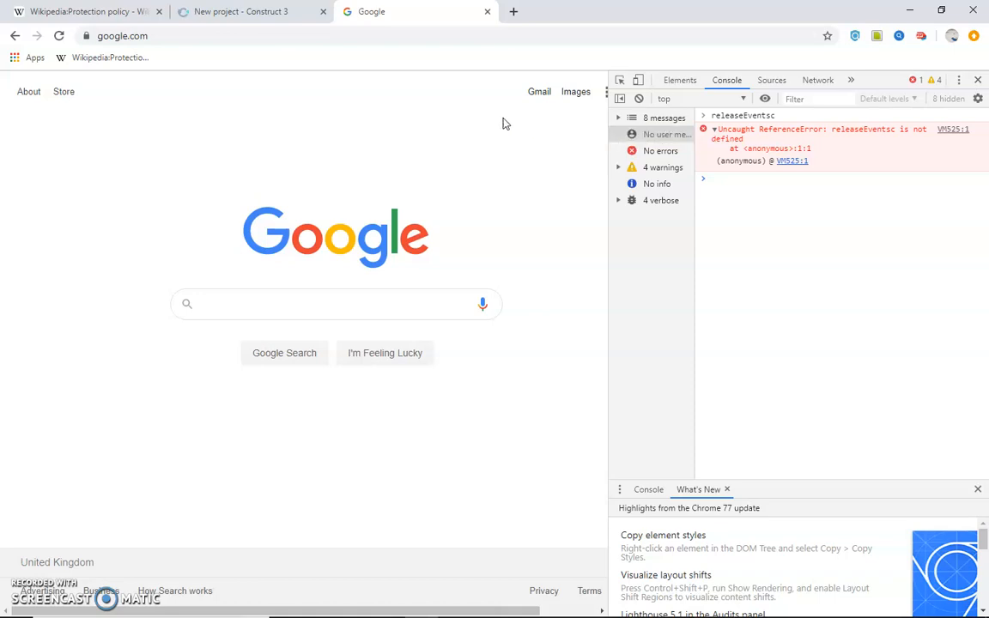
pyautogui.write('g')
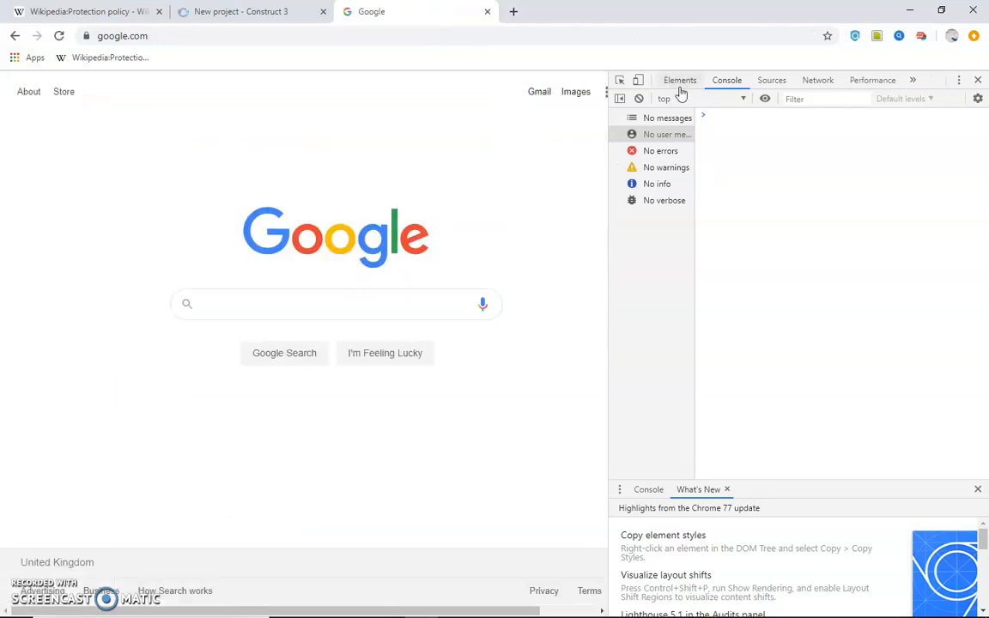
# Relabel the first search suggestion's Remove link as 'delete' via the inspector
pyautogui.click(680, 81)
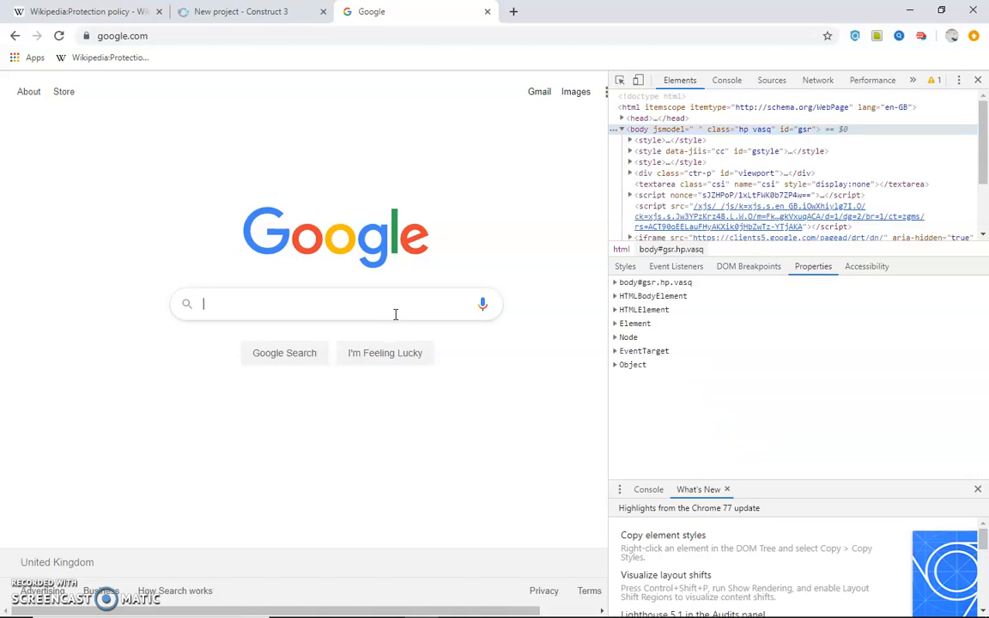
pyautogui.click(334, 304)
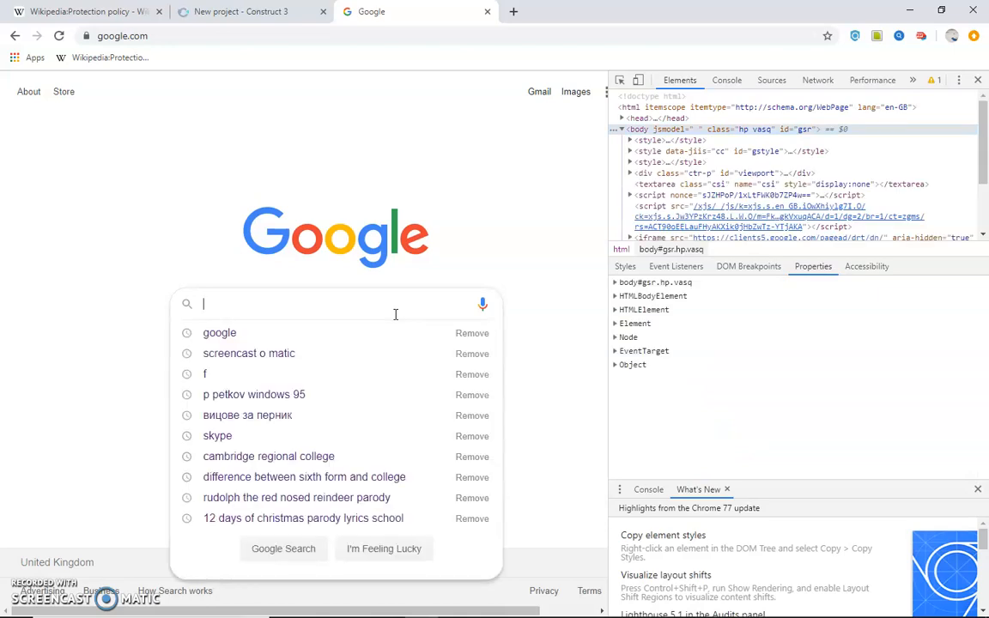
pyautogui.write('i')
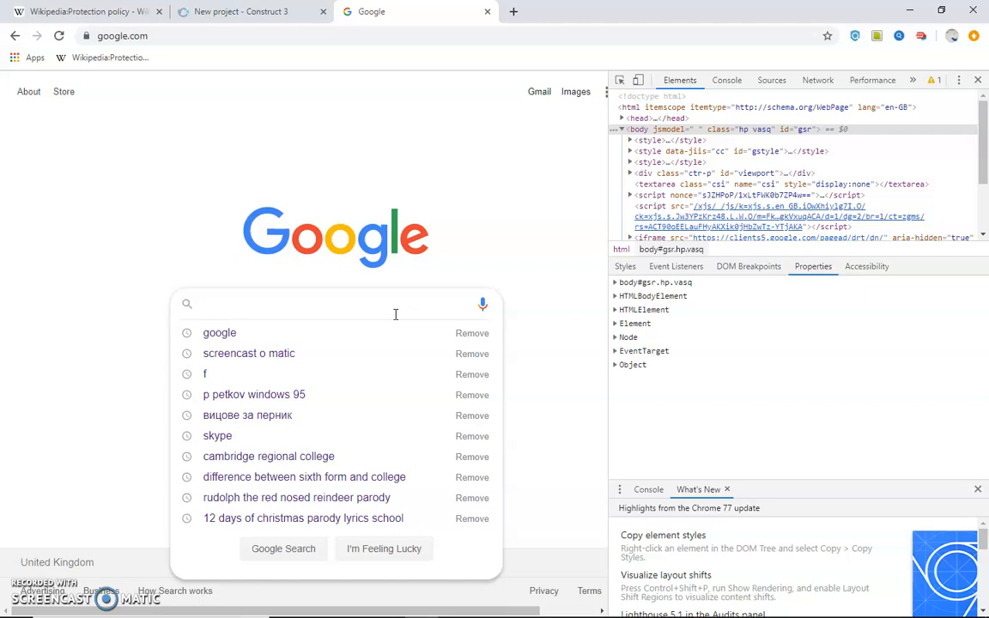
pyautogui.moveTo(494, 328)
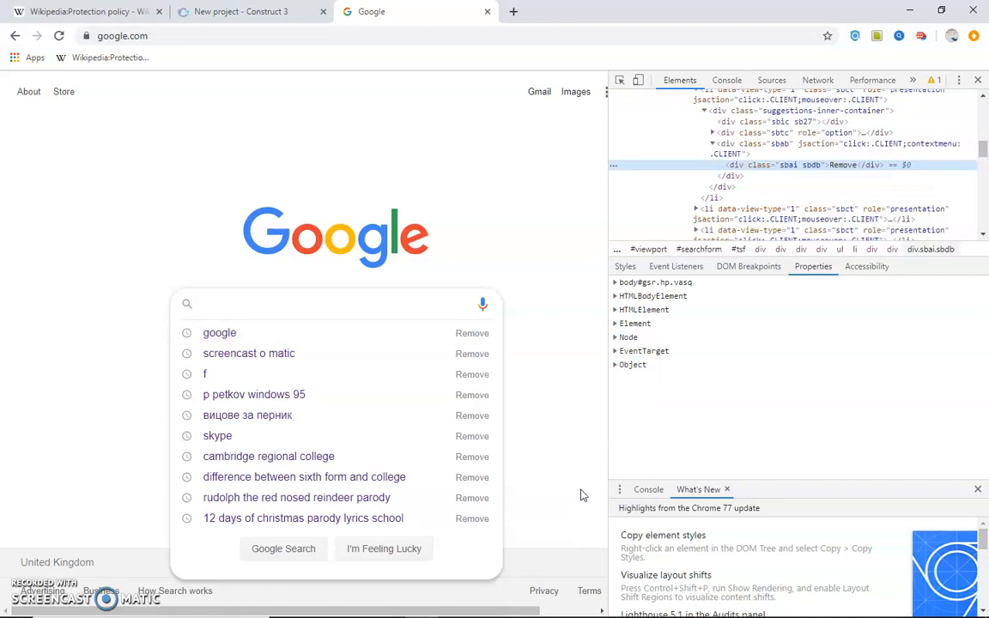
pyautogui.moveTo(848, 165)
pyautogui.write('delet')
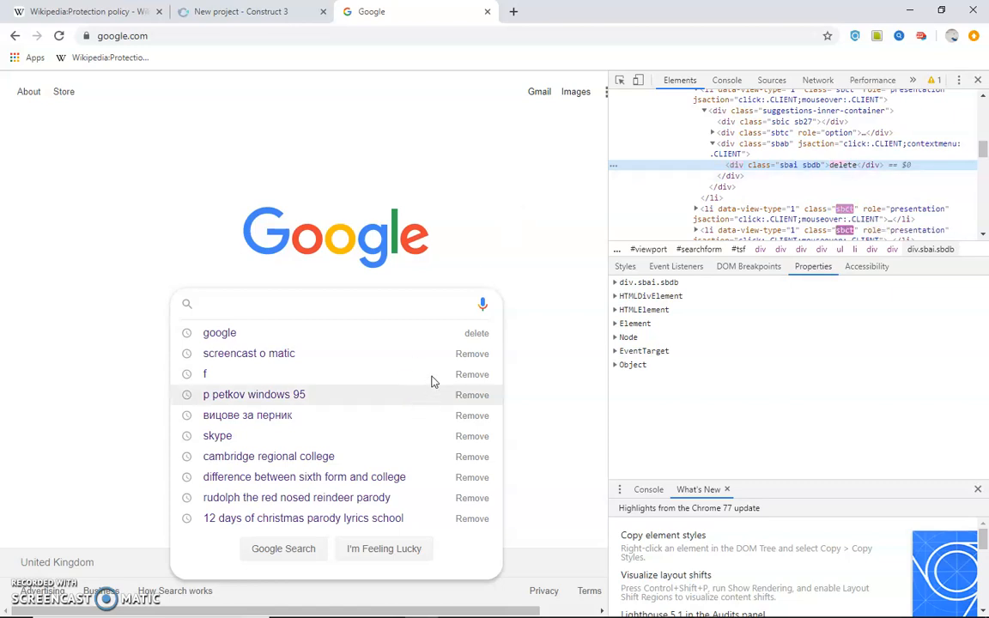
pyautogui.rightClick(494, 331)
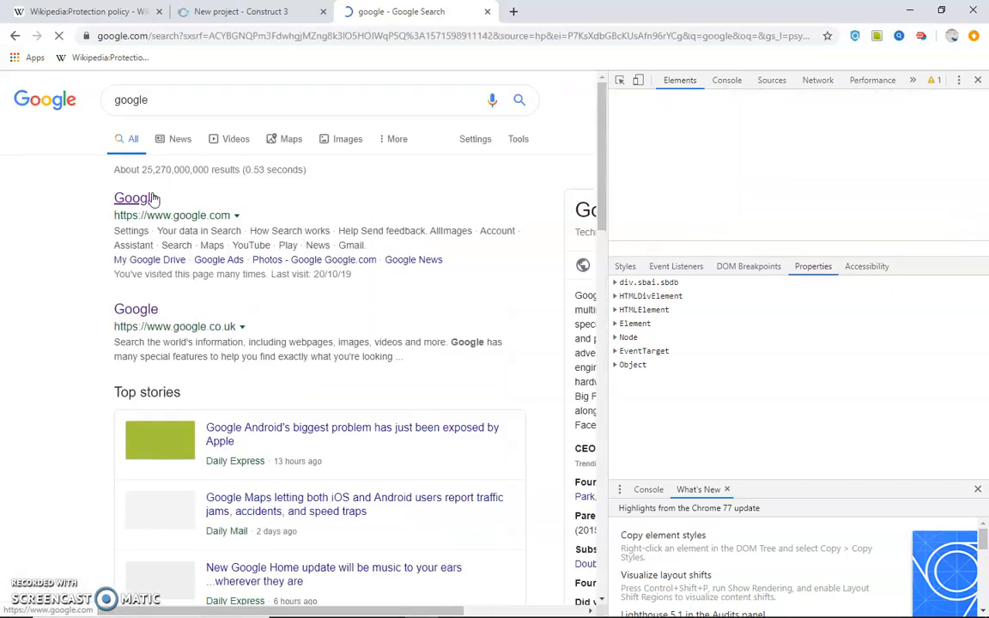
# Reopen the Google homepage result so the relabeled link reverts to its original text
pyautogui.click(134, 197)
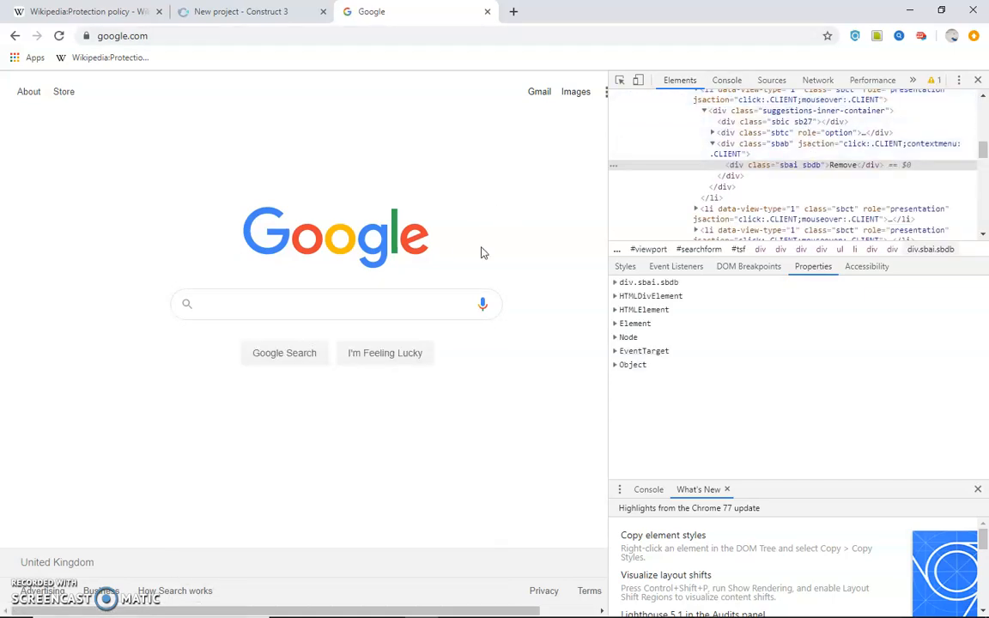
pyautogui.click(335, 302)
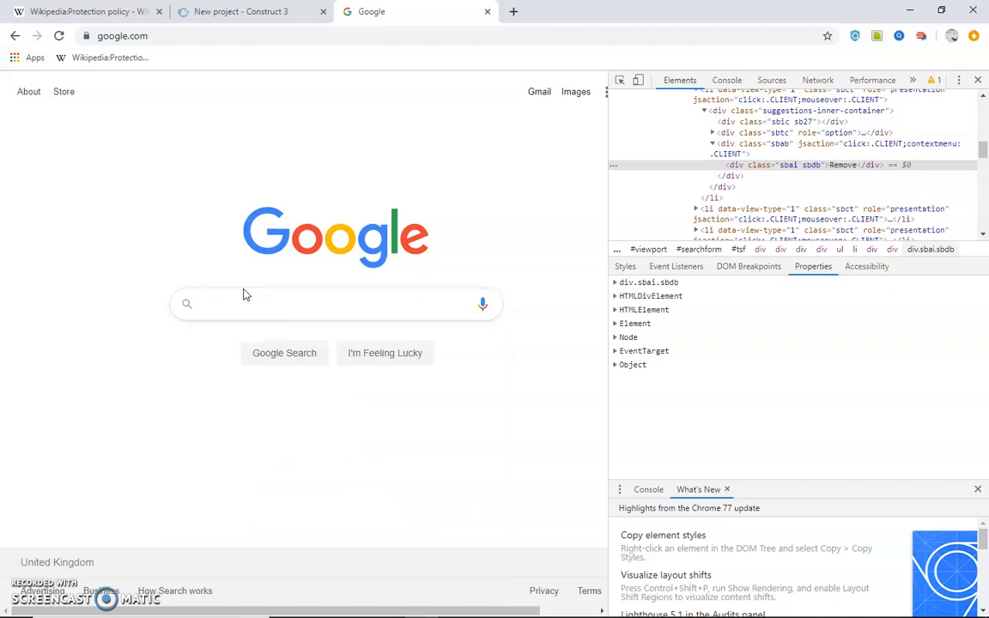
# Inspect the homepage search box's input element and edit its attributes in Elements
pyautogui.rightClick(246, 302)
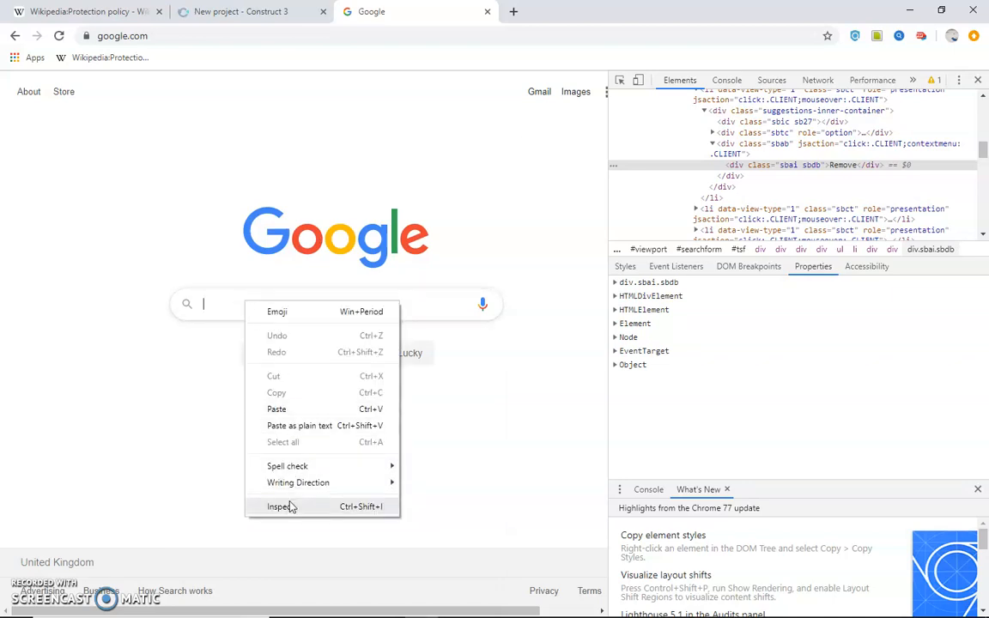
pyautogui.click(280, 506)
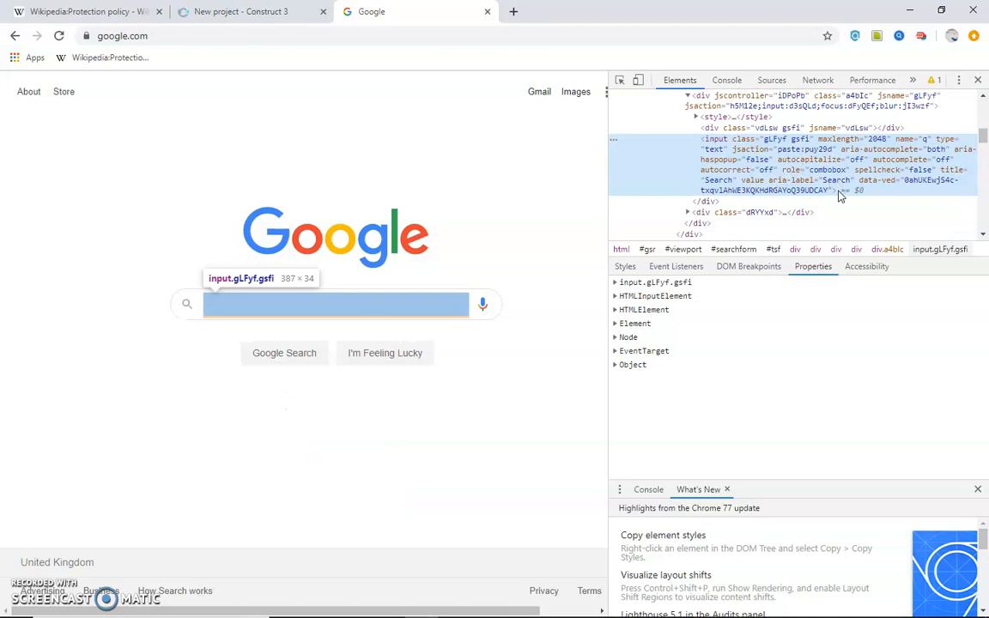
pyautogui.moveTo(486, 275)
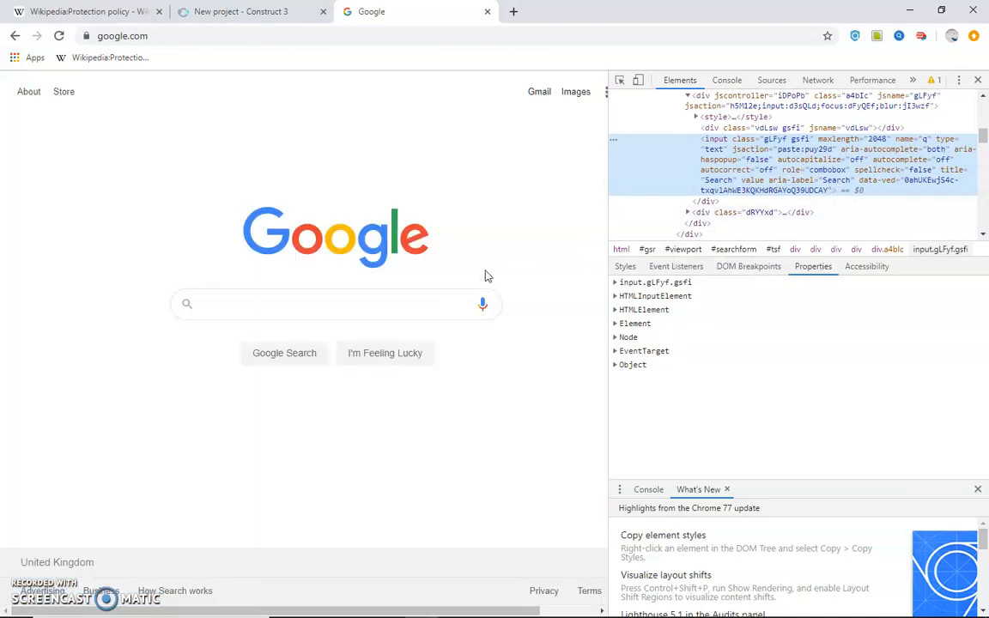
pyautogui.moveTo(831, 189)
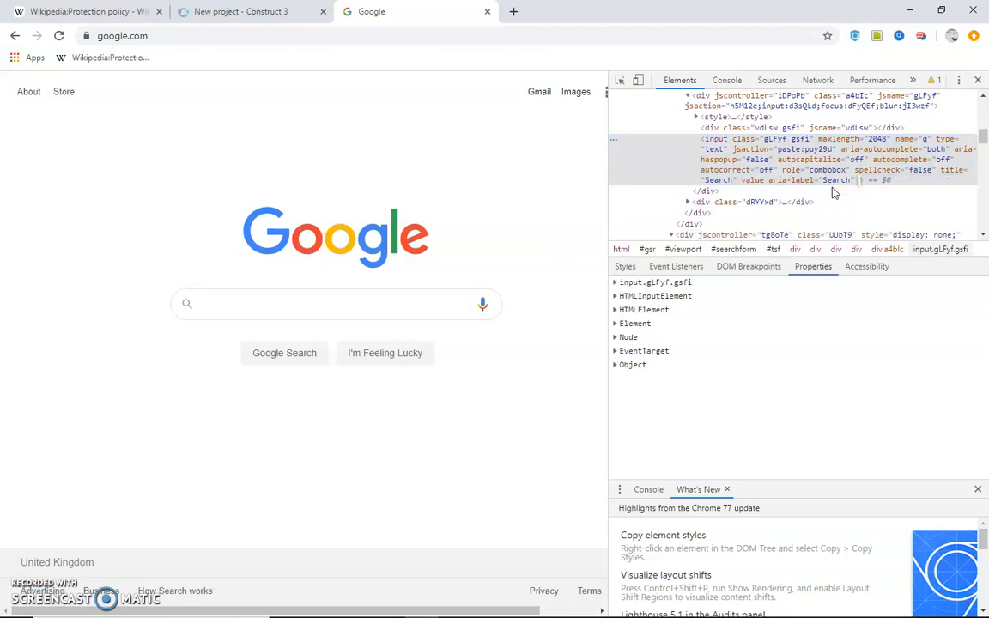
pyautogui.write('whats the place')
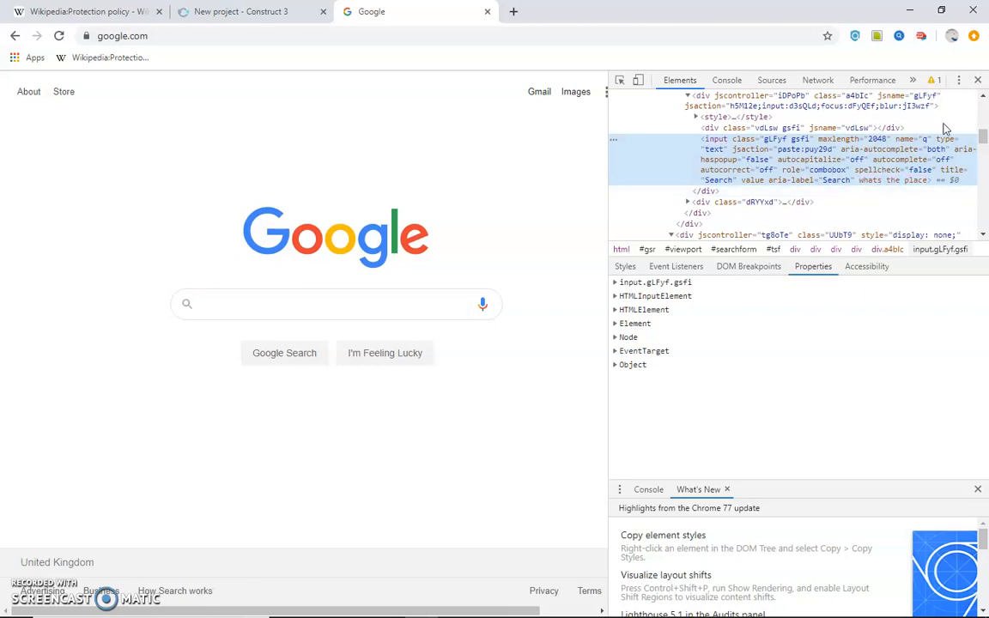
pyautogui.moveTo(753, 202)
pyautogui.write('c')
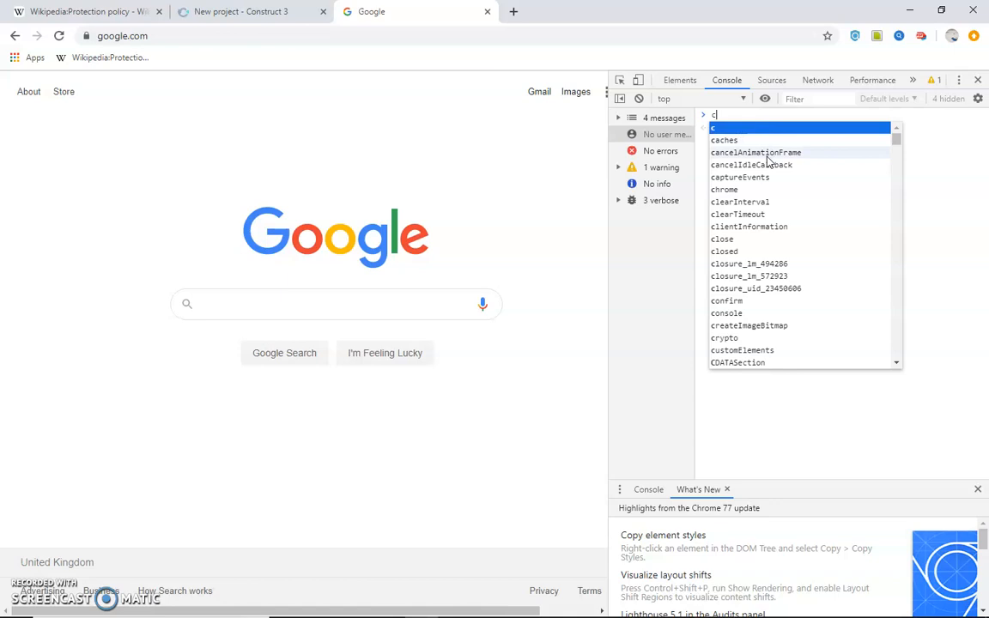
# Accept the cancelAnimationFrame suggestion, view the console settings, and return to the Elements tree
pyautogui.click(755, 151)
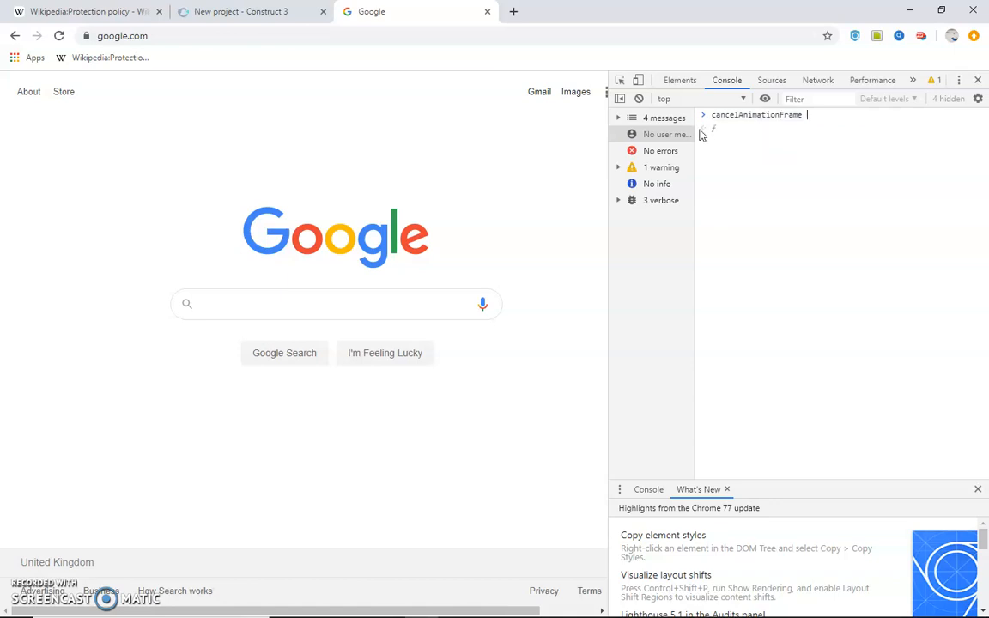
pyautogui.click(976, 97)
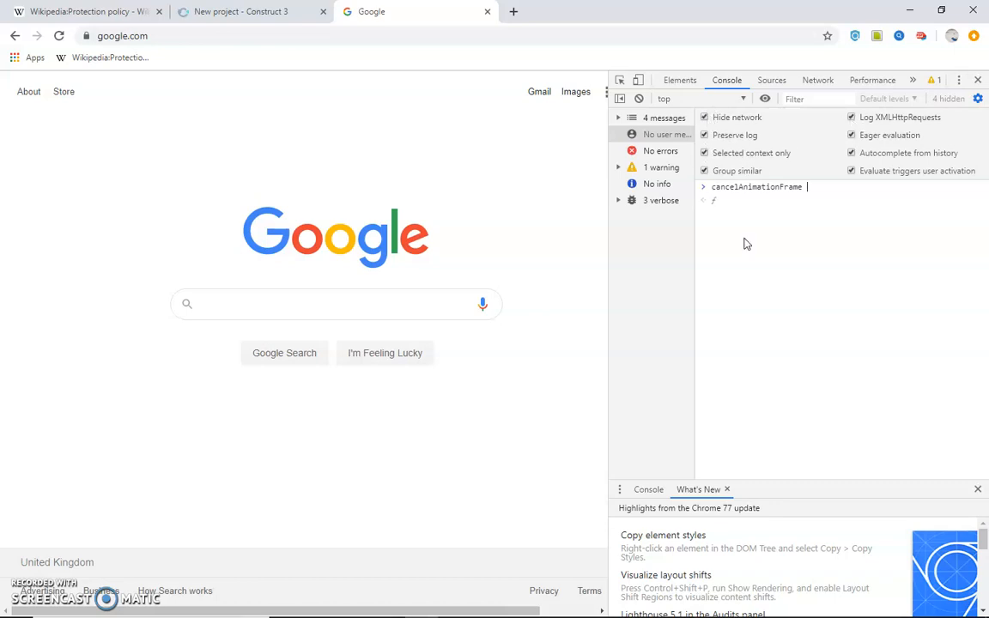
pyautogui.moveTo(536, 203)
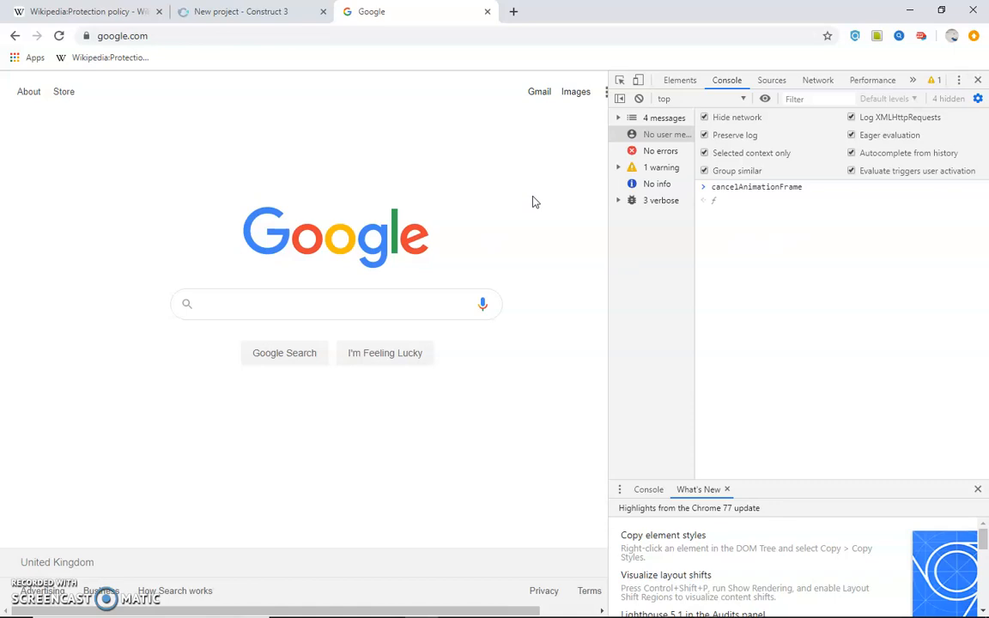
pyautogui.moveTo(690, 89)
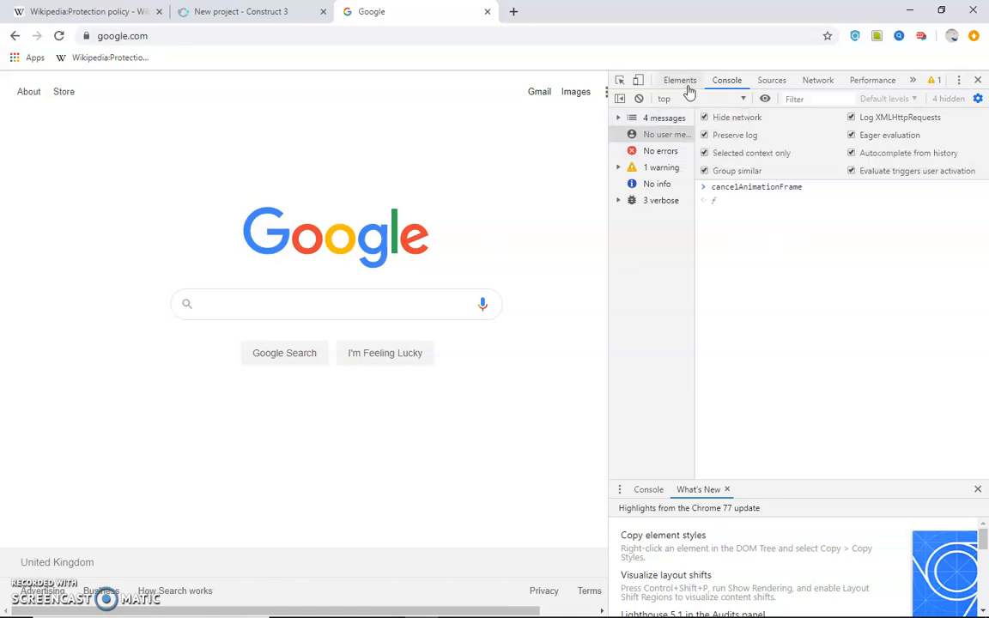
pyautogui.click(680, 81)
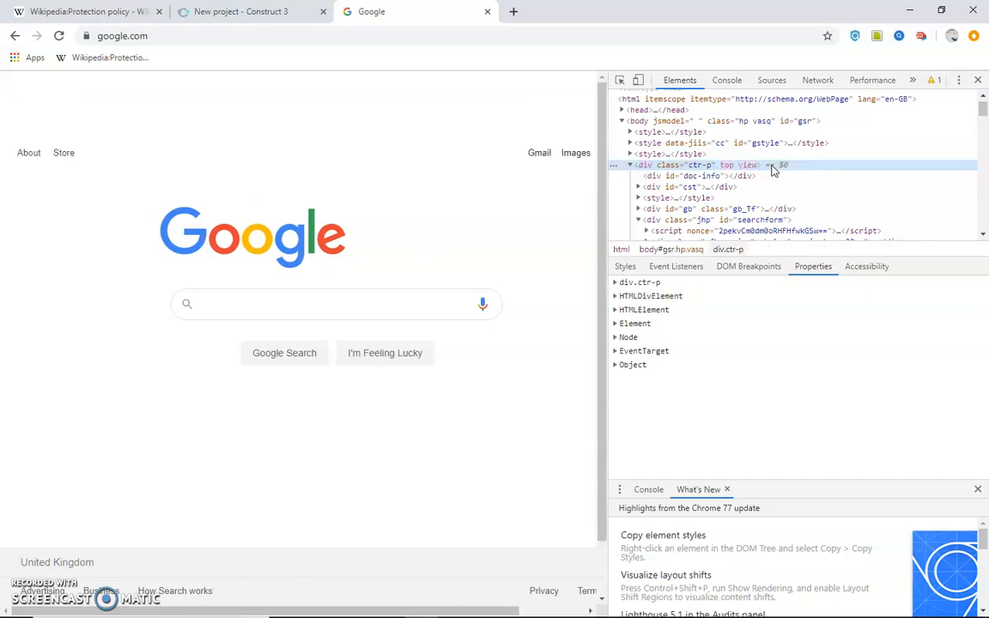
pyautogui.moveTo(718, 175)
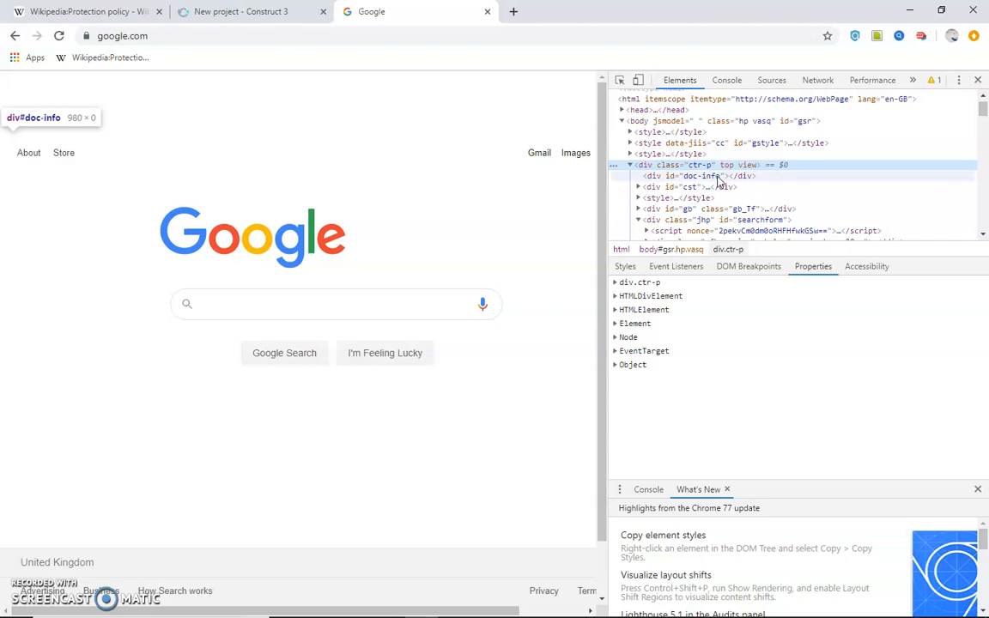
# Change the doc-info div's id attribute to 100, then load Google's results for 'google'
pyautogui.click(689, 175)
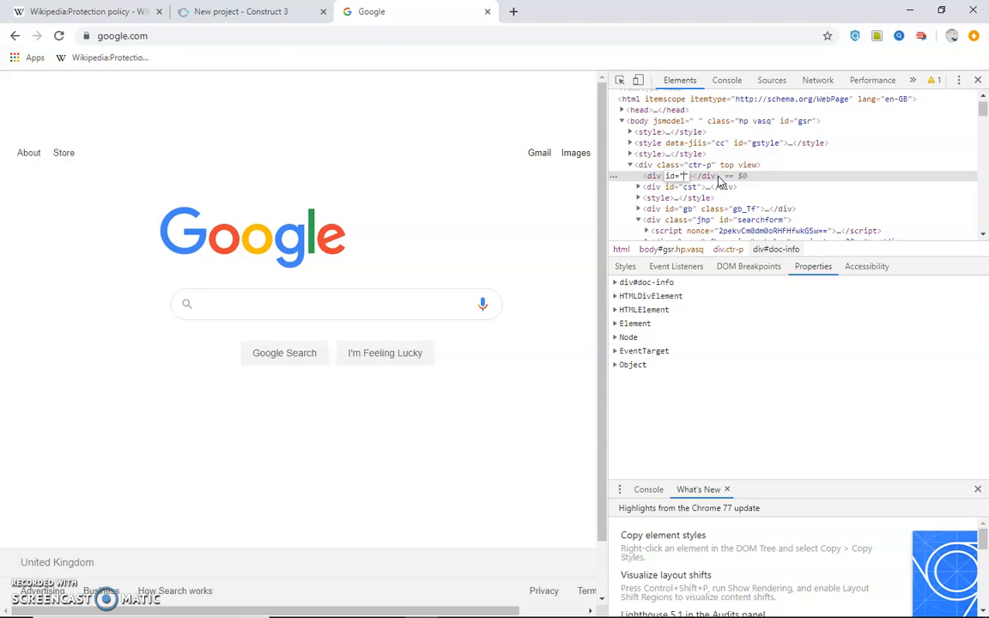
pyautogui.write('100')
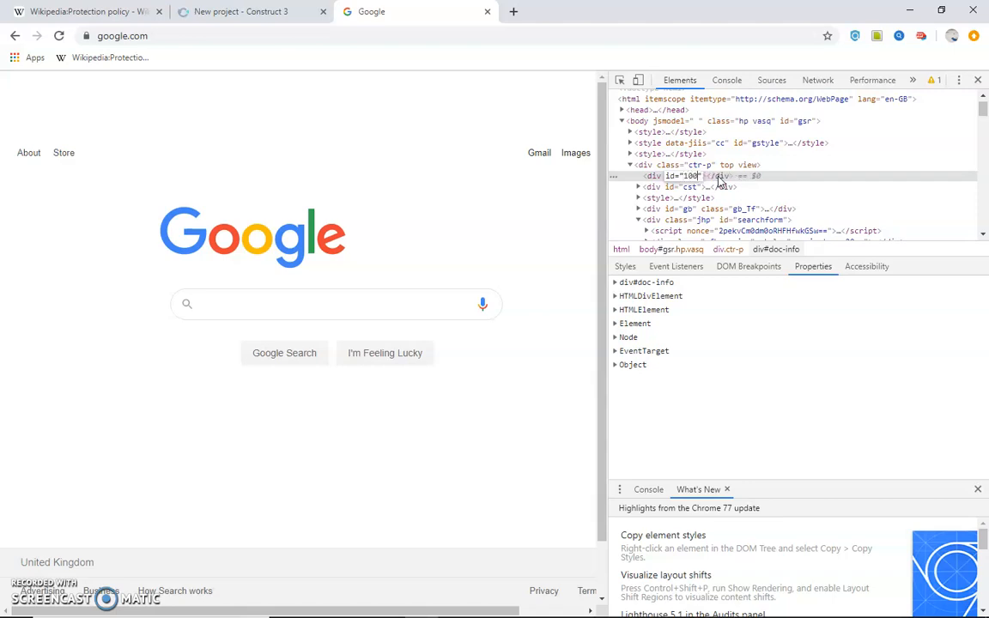
pyautogui.doubleClick(690, 175)
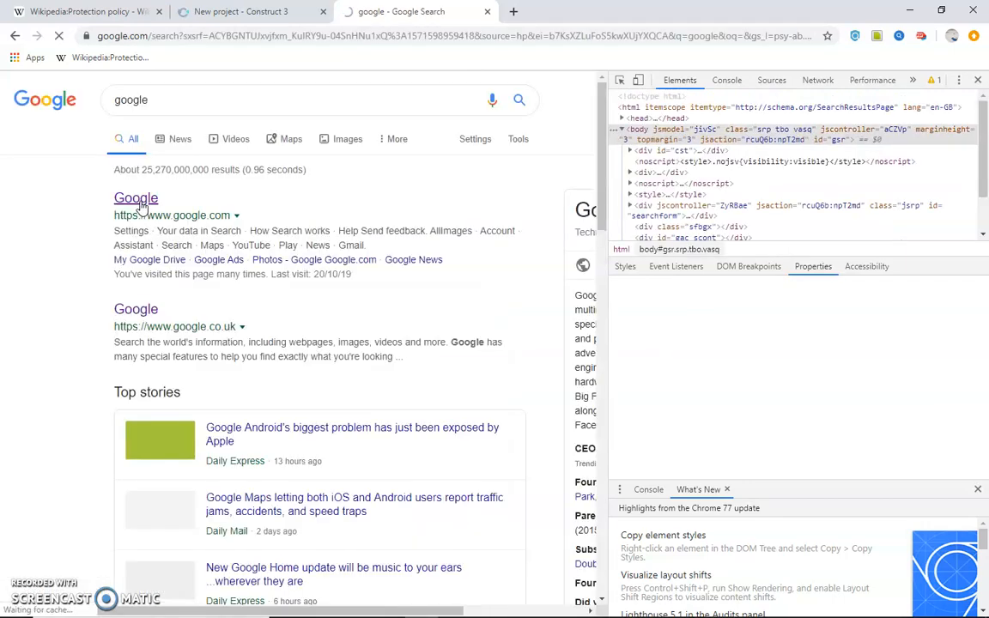
pyautogui.click(136, 199)
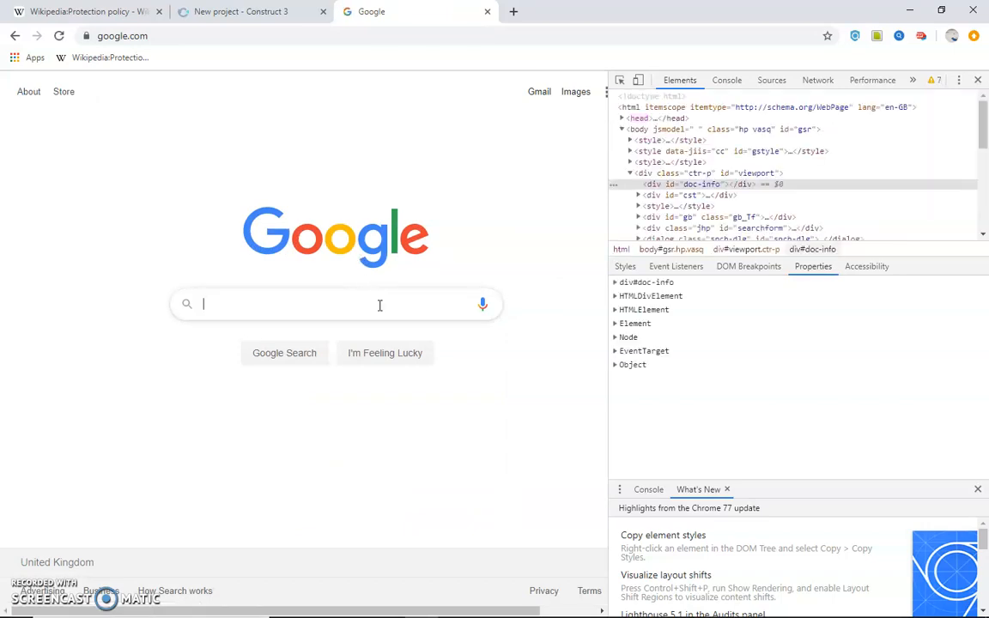
pyautogui.write('p')
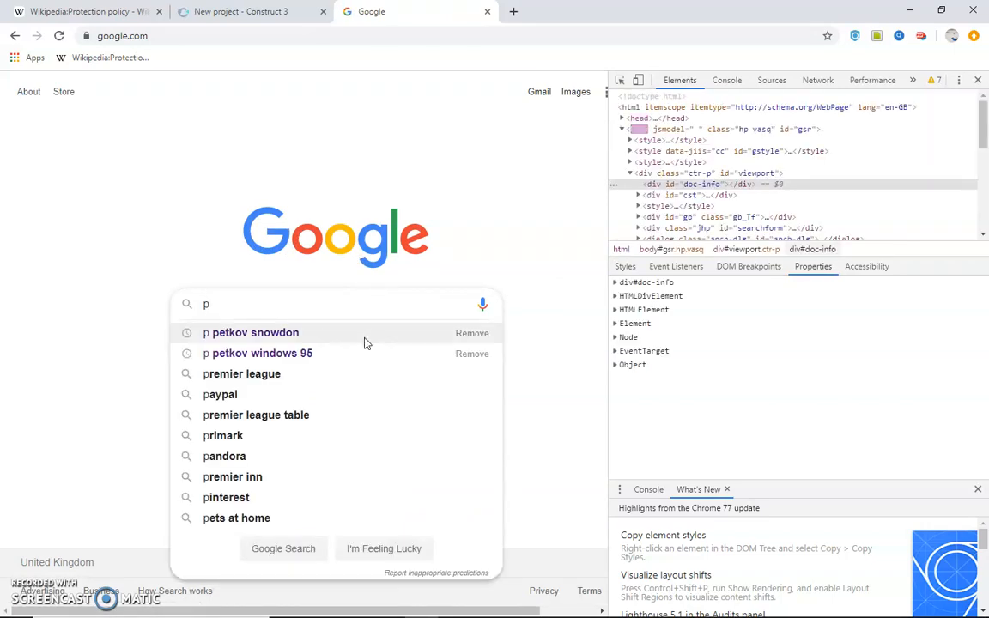
pyautogui.click(251, 333)
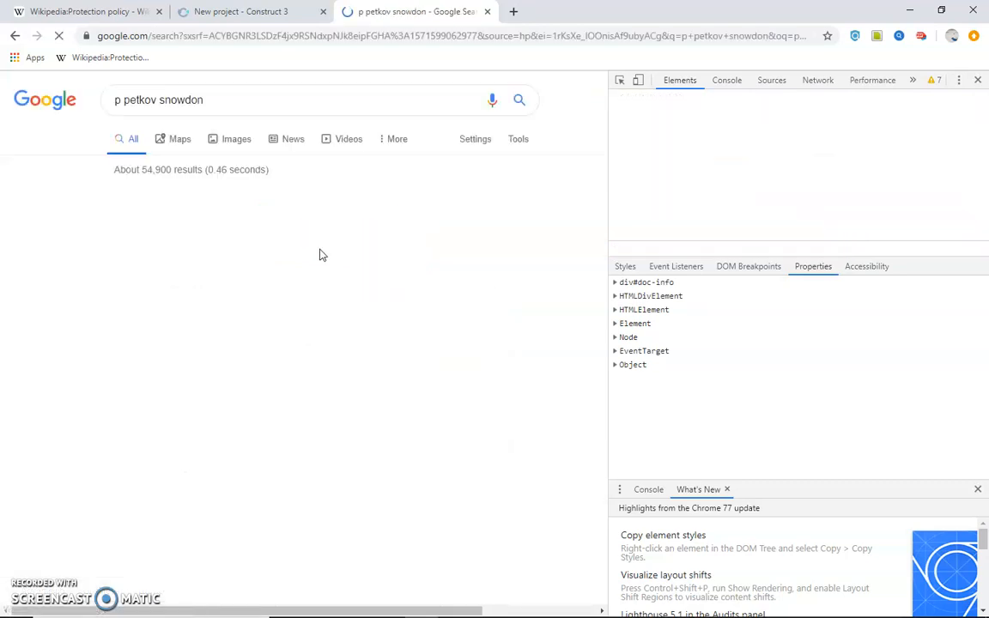
pyautogui.rightClick(165, 254)
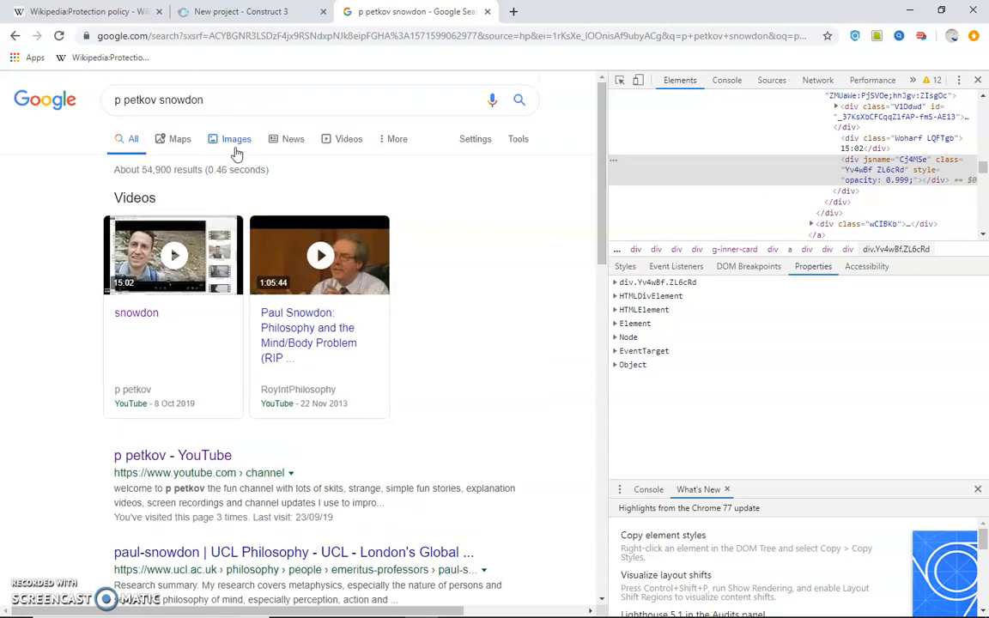
# Inspect the Videos tab element and scroll through the results page's markup in Elements
pyautogui.rightClick(346, 137)
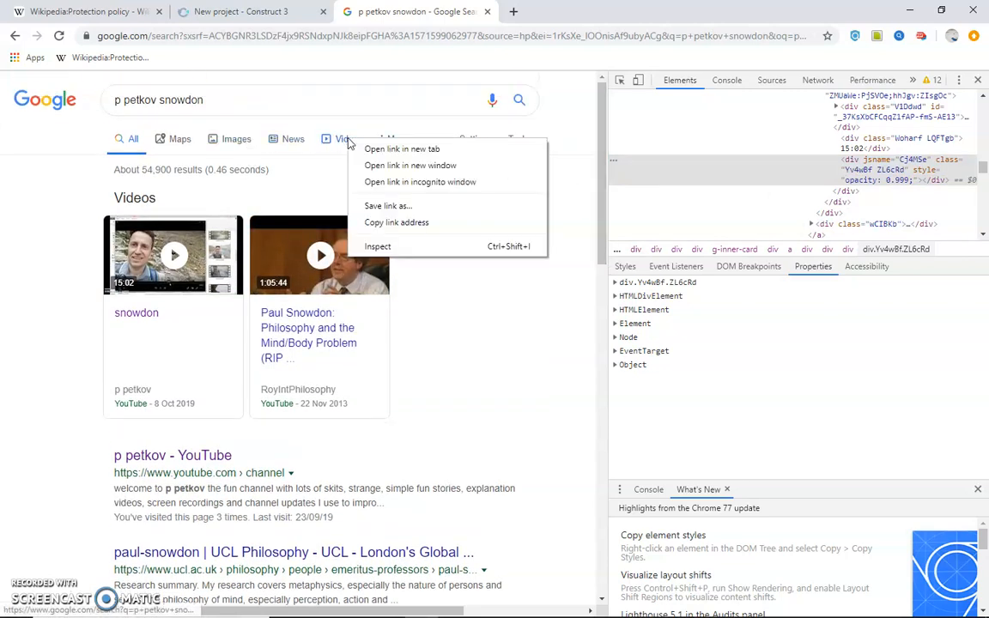
pyautogui.click(472, 206)
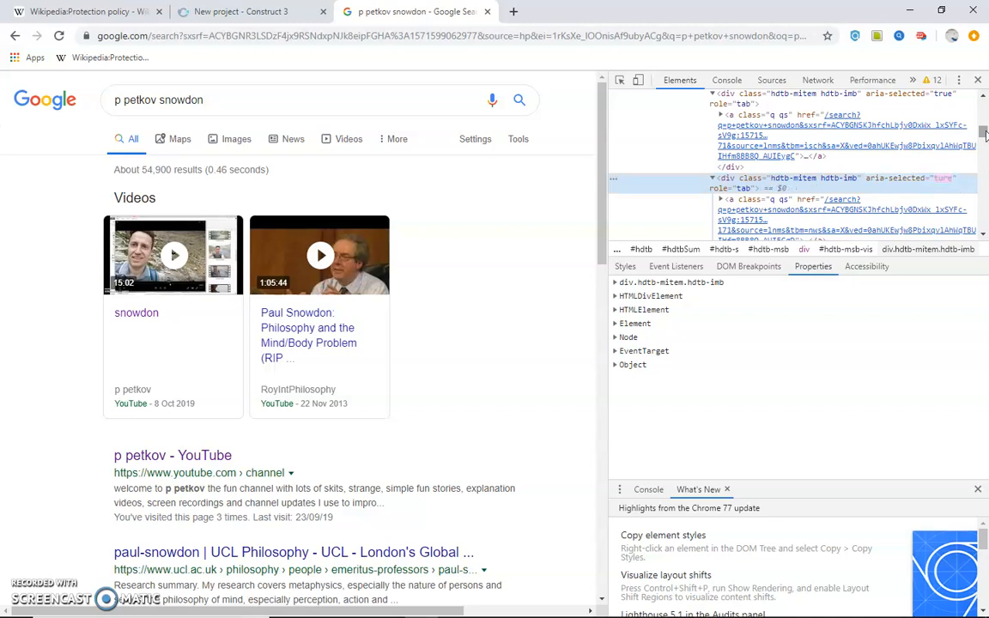
pyautogui.scroll(-3)
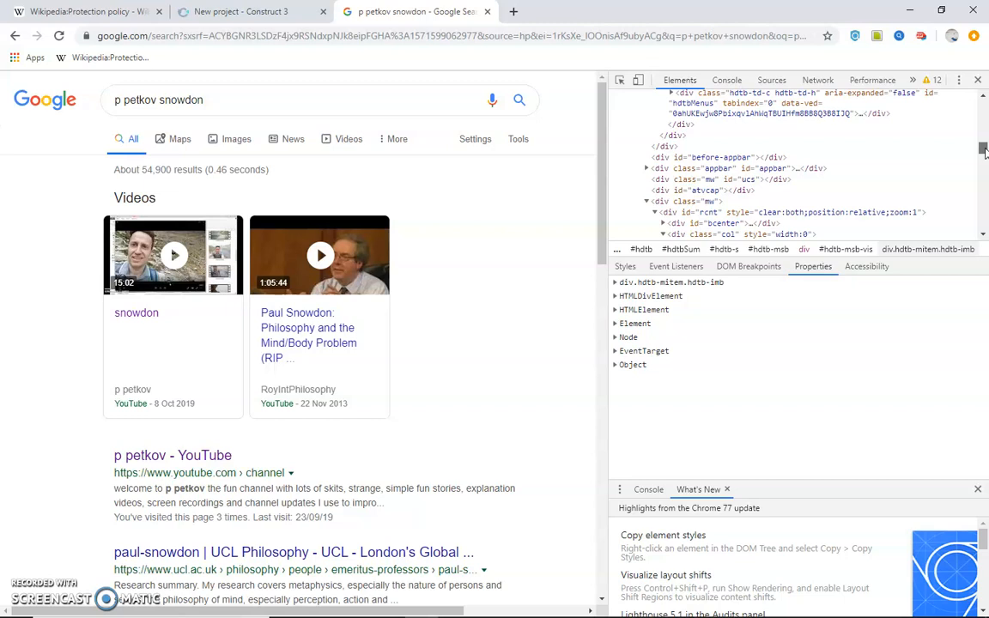
pyautogui.scroll(-3)
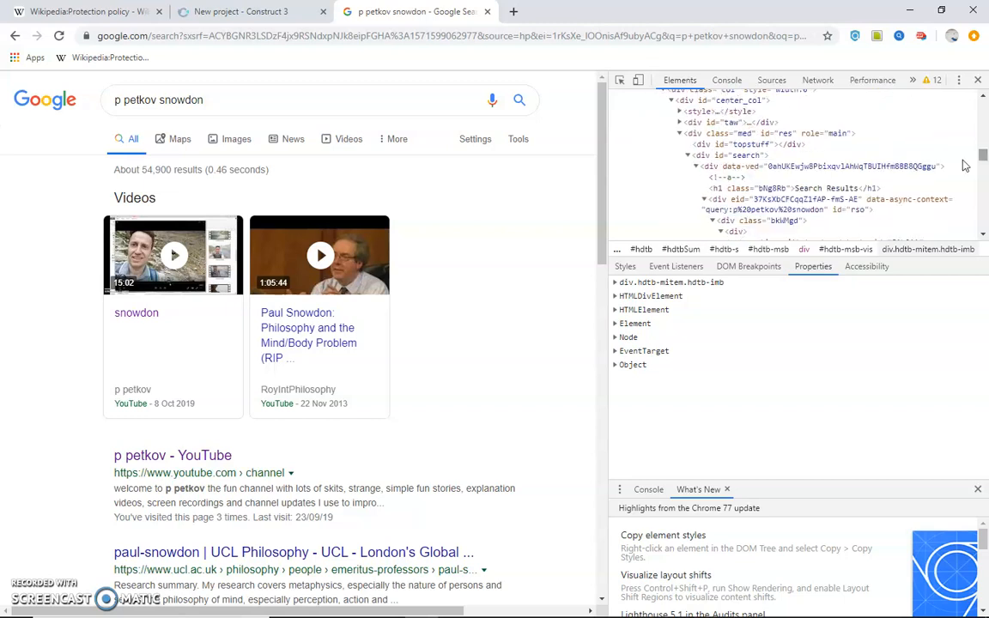